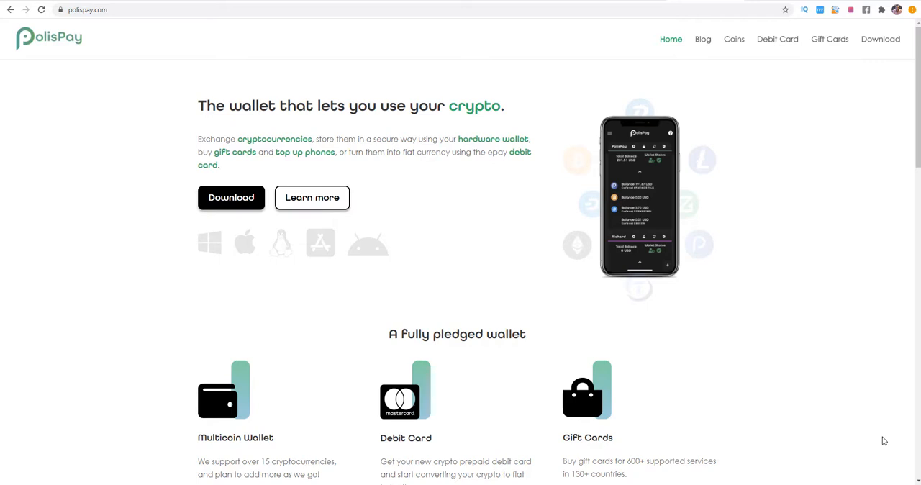
mouse_move(791, 463)
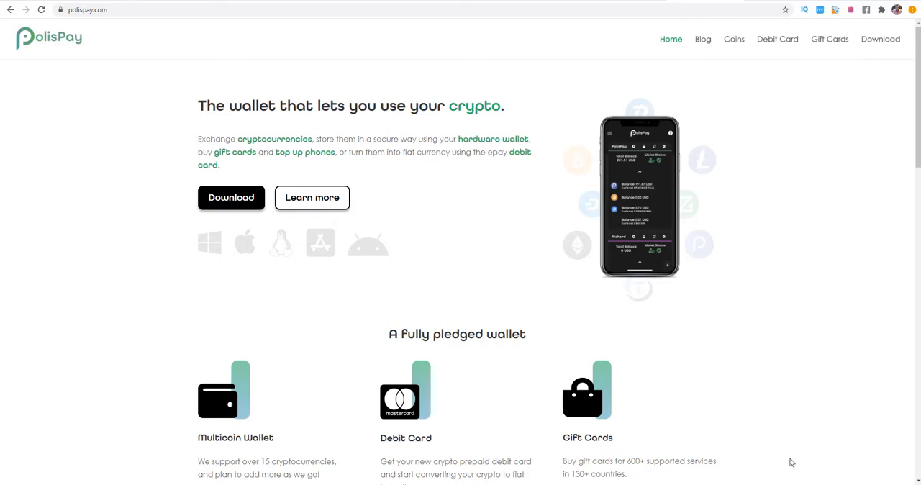
mouse_move(234, 197)
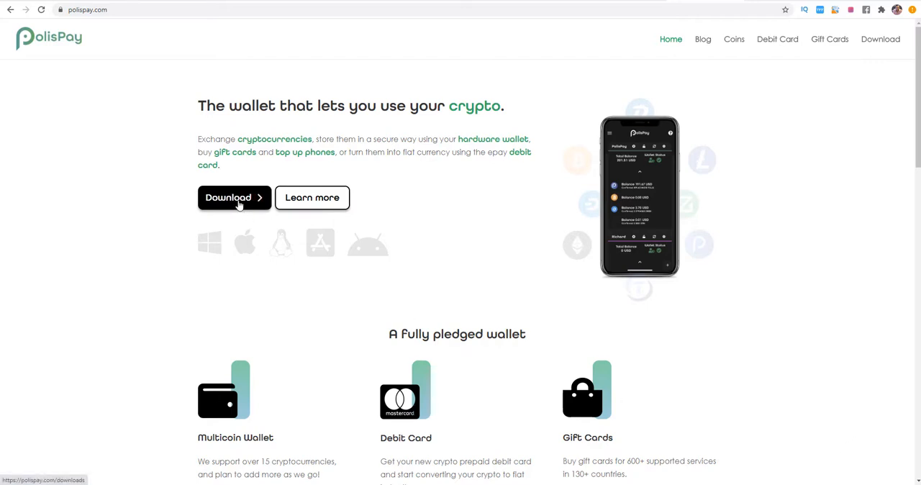
Step: Open the PolisPay downloads page with Windows, macOS, Linux, Google Play and App Store apps
click(233, 197)
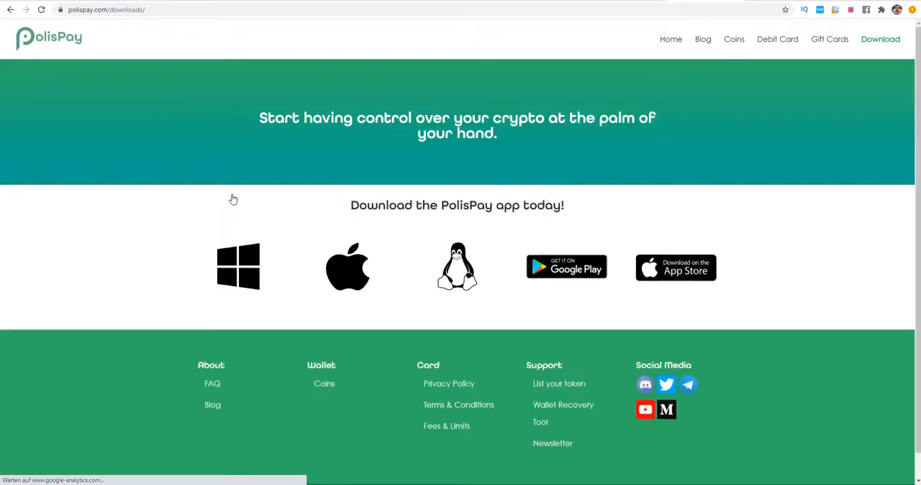
mouse_move(238, 267)
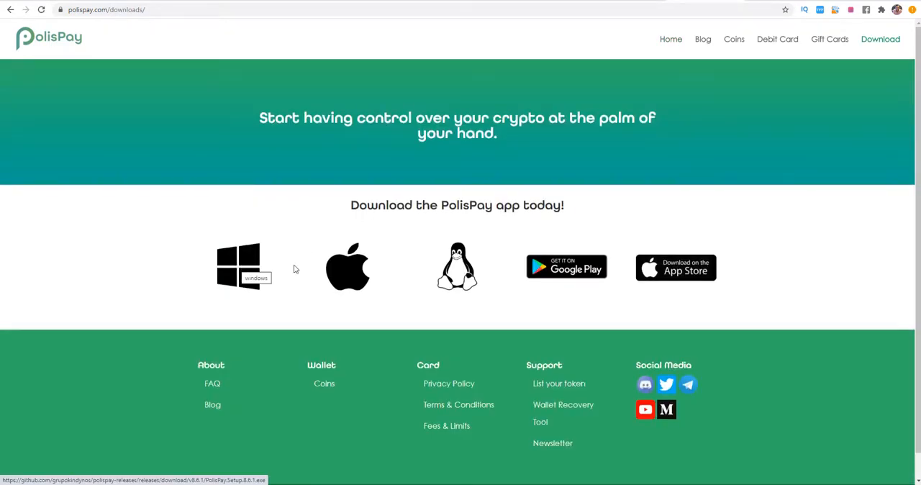
mouse_move(567, 267)
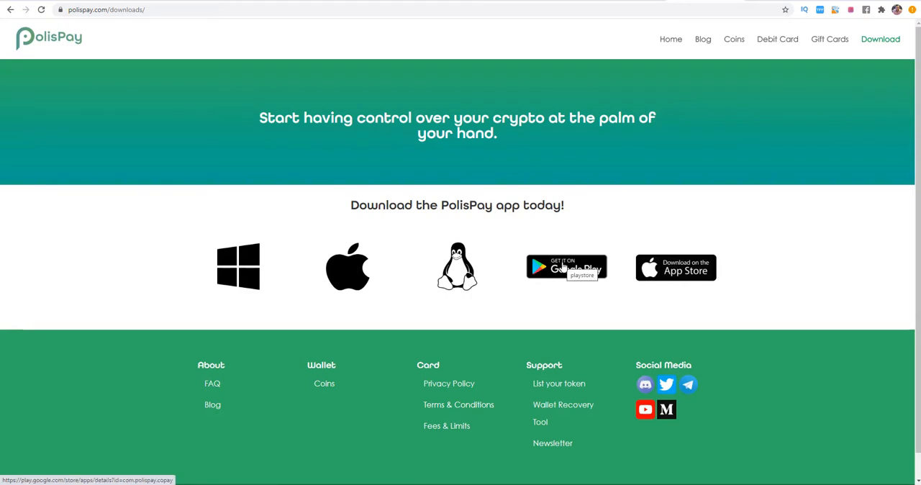
mouse_move(651, 286)
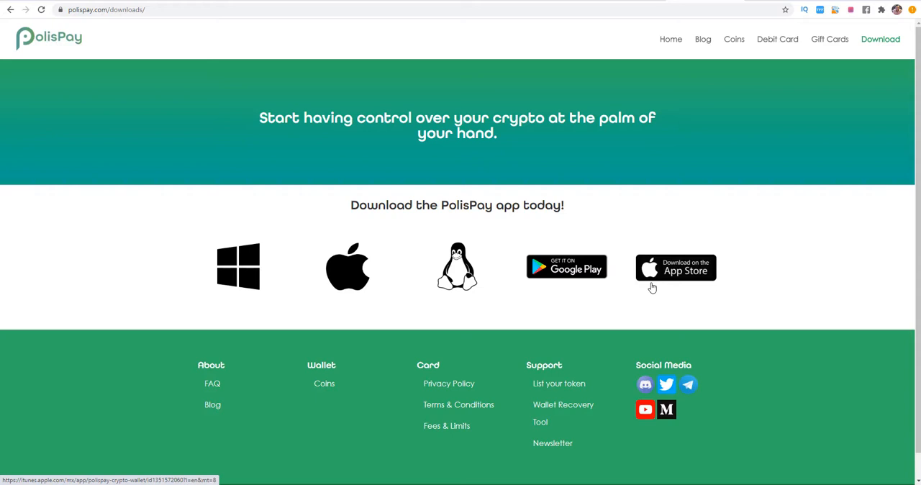
mouse_move(624, 296)
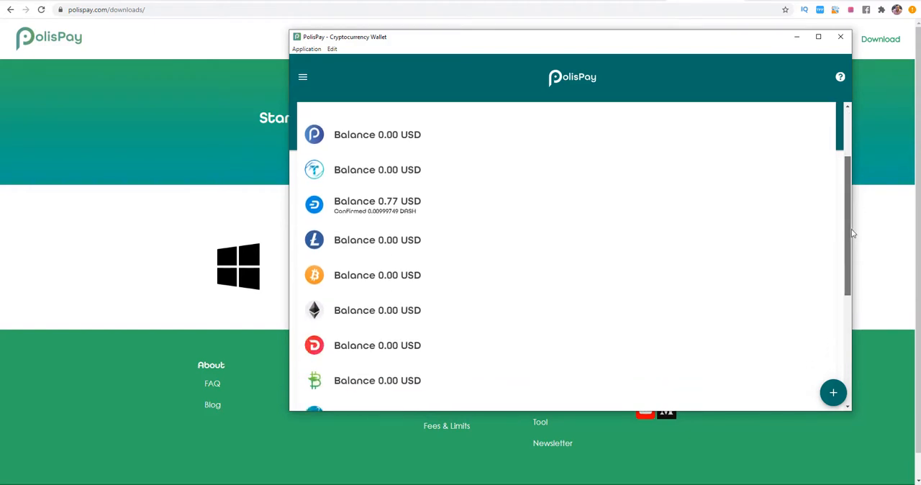
scroll(down, 3)
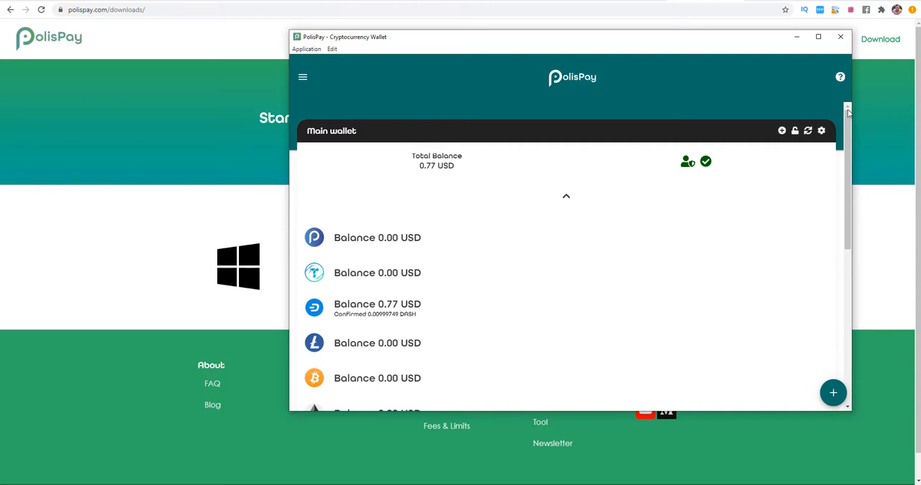
click(833, 392)
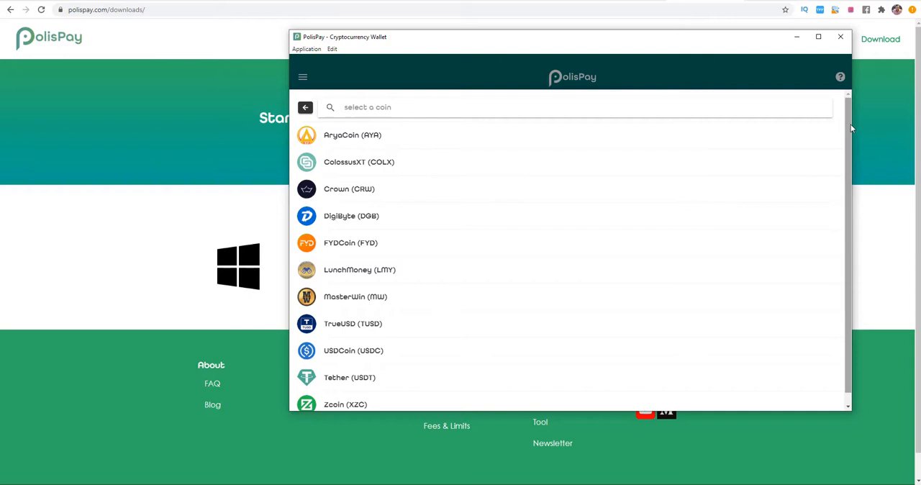
scroll(up, 3)
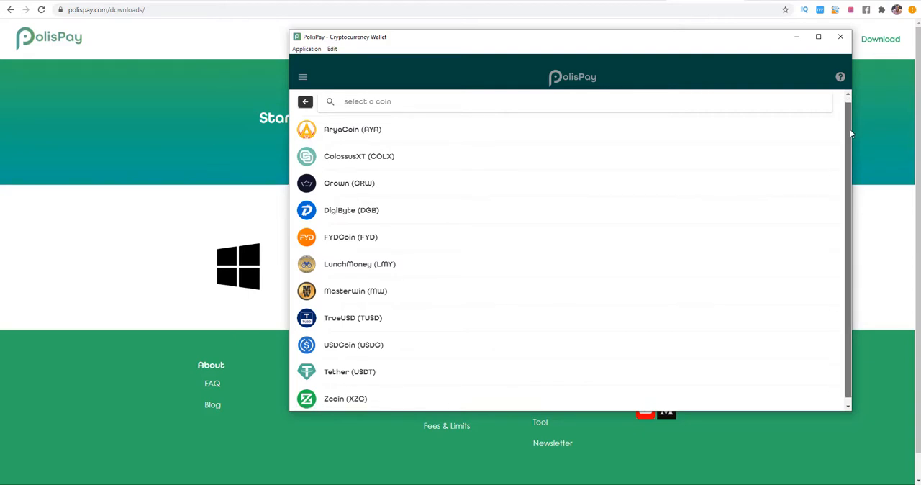
scroll(up, 3)
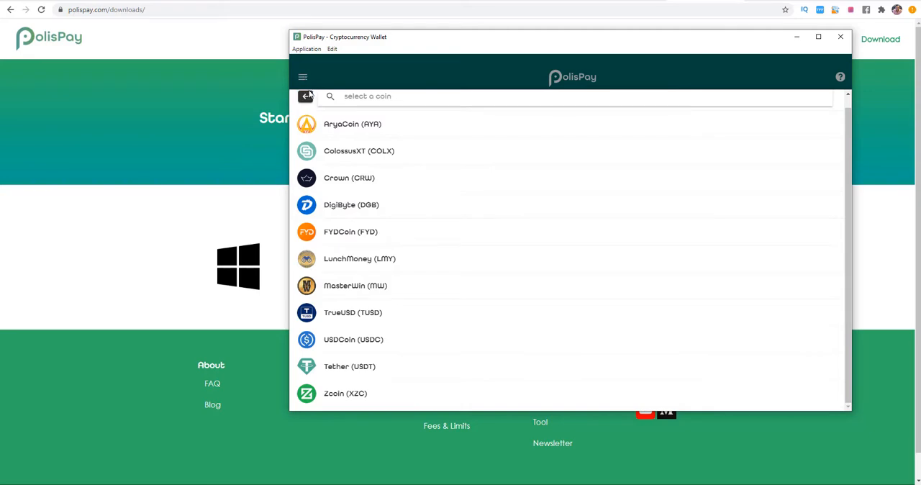
click(305, 96)
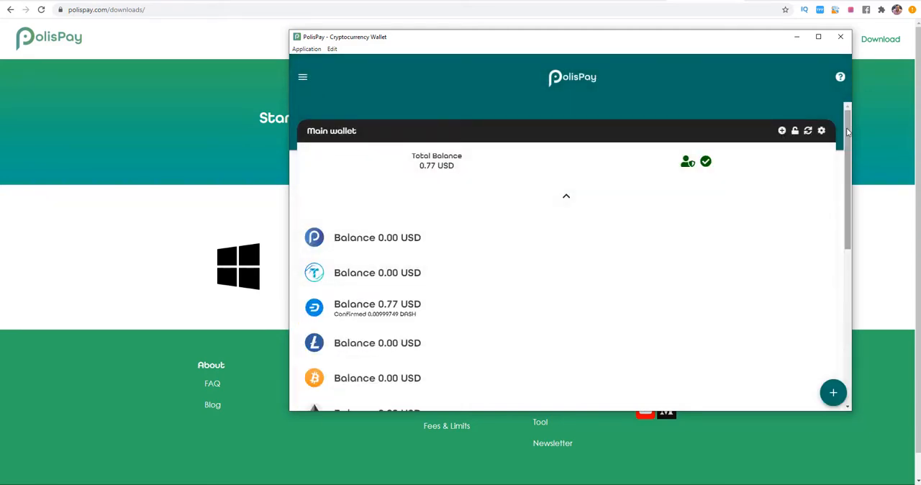
scroll(down, 3)
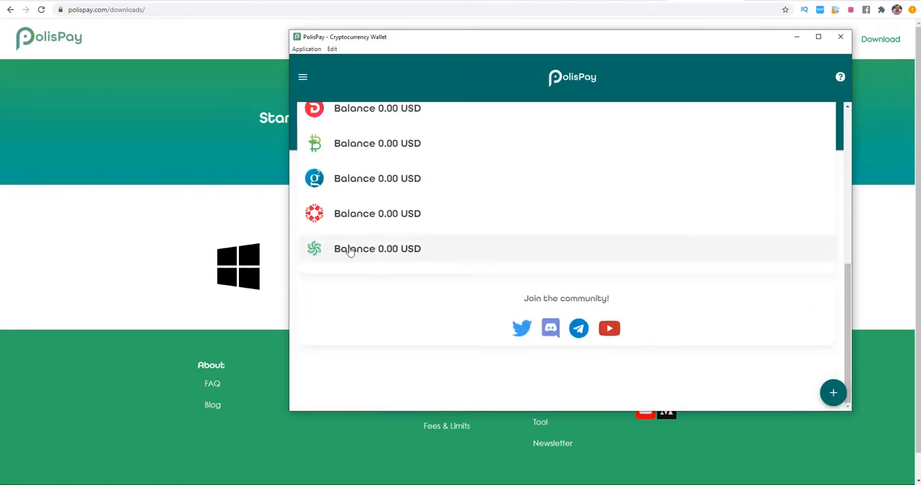
Step: Copy the Rapids (RPD) receive address from PolisPay's Rapids receive screen
click(377, 248)
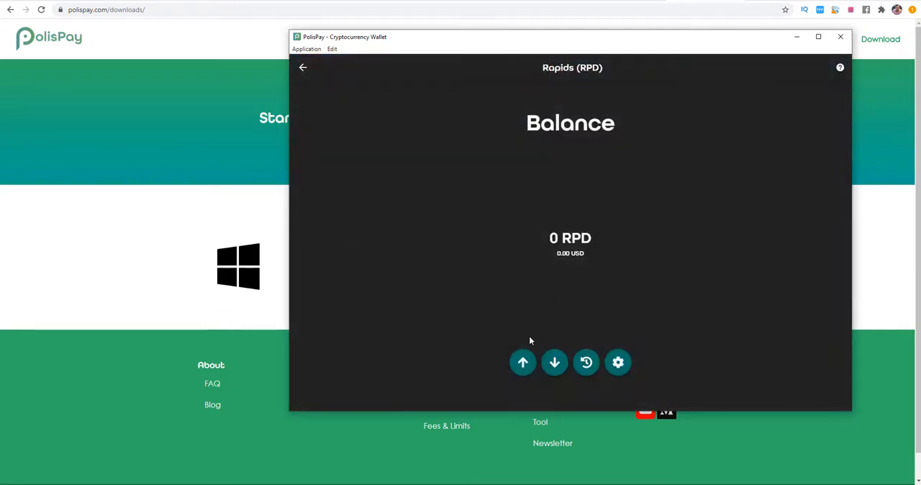
mouse_move(545, 367)
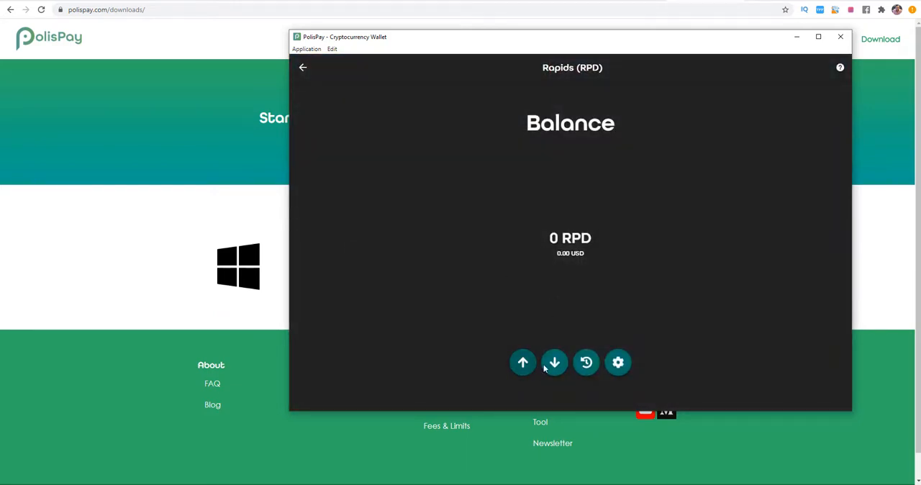
click(522, 362)
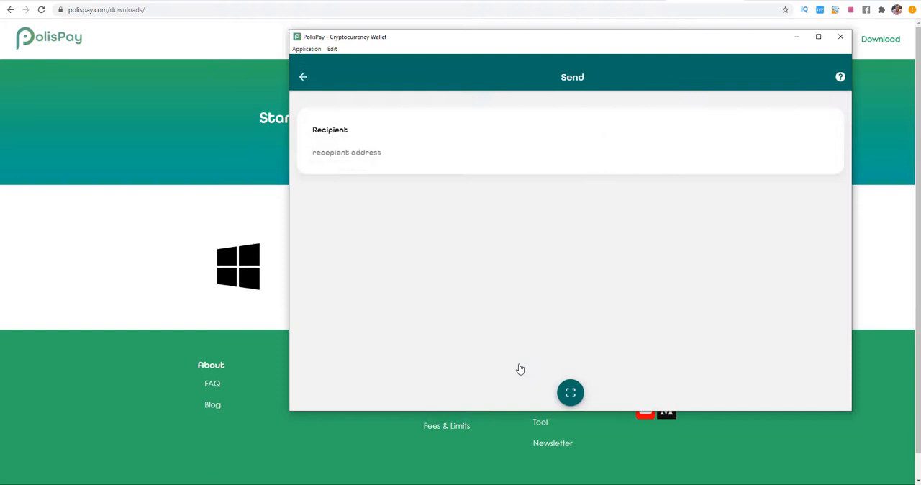
mouse_move(607, 39)
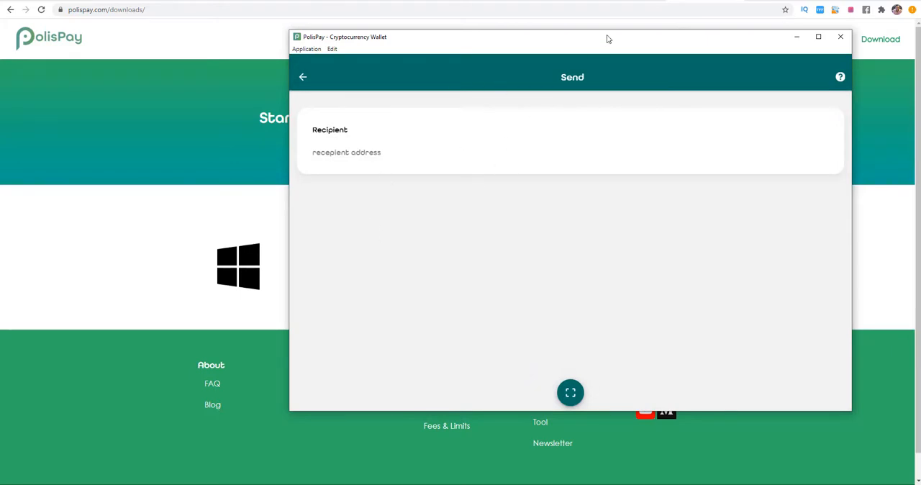
click(570, 392)
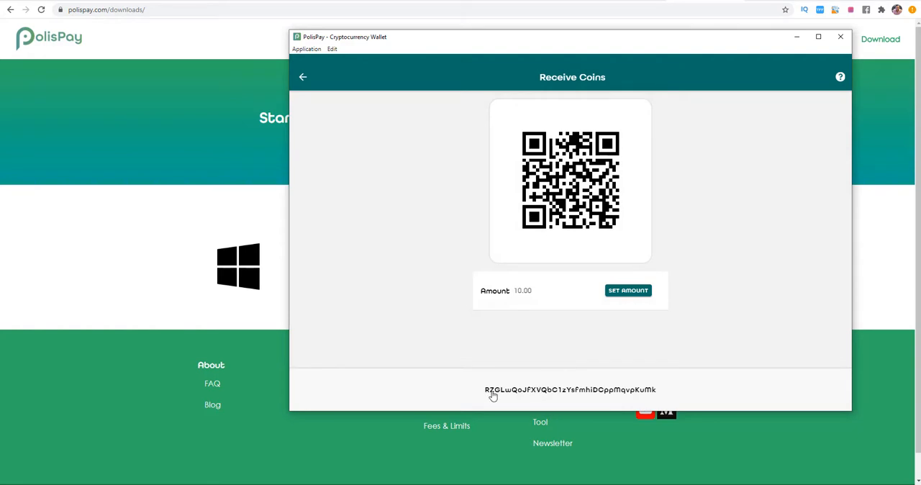
mouse_move(503, 396)
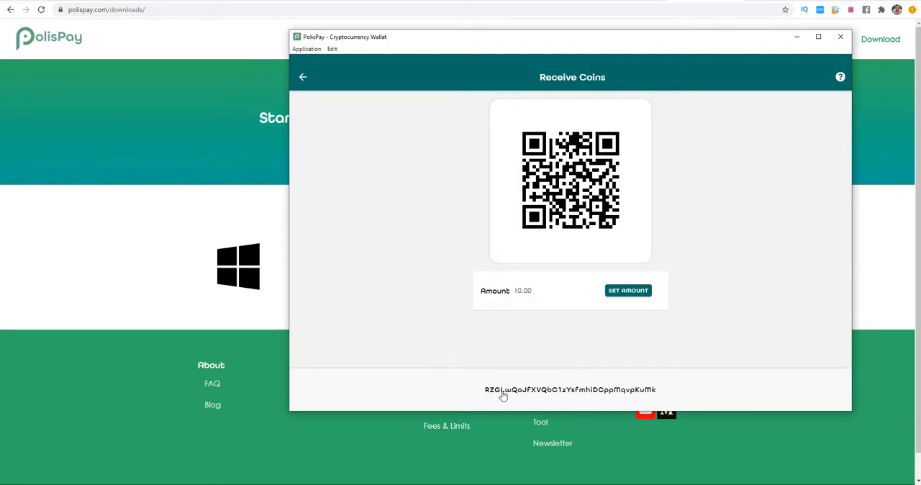
click(569, 389)
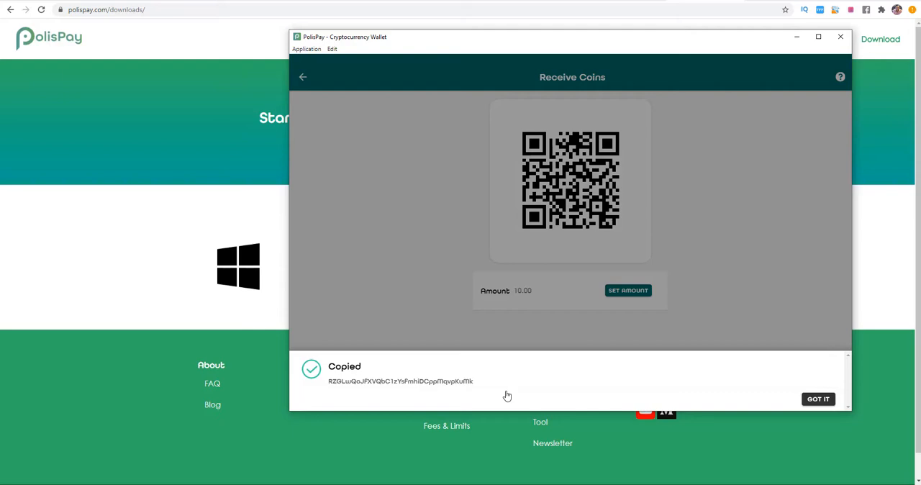
mouse_move(590, 242)
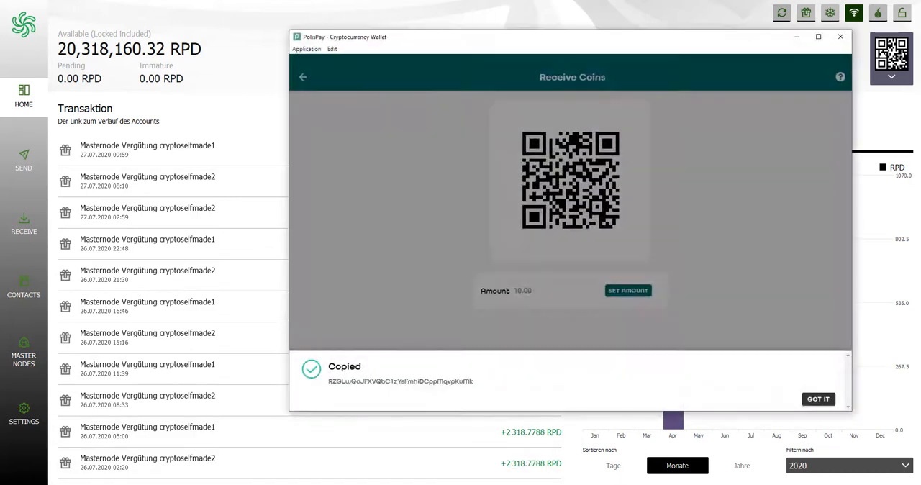
Step: Select the copied address and bring up the Rapids QT overview showing 20,318,160.32 RPD
double_click(400, 382)
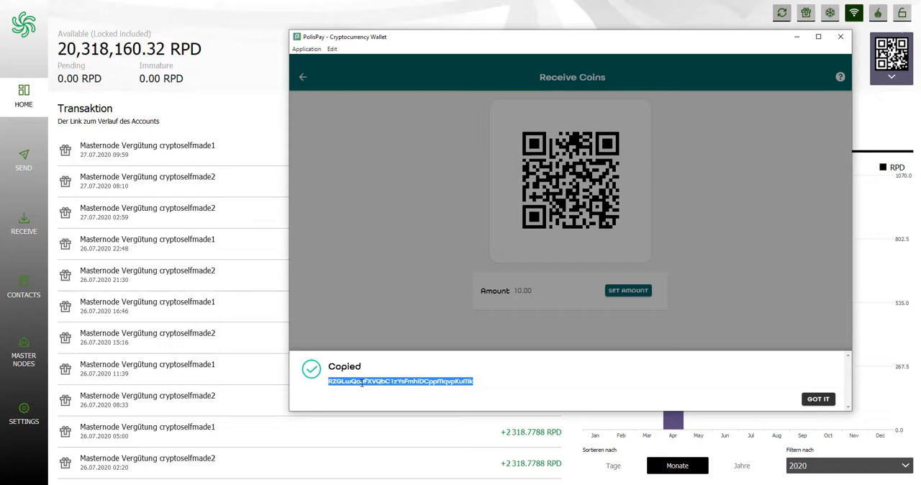
mouse_move(180, 22)
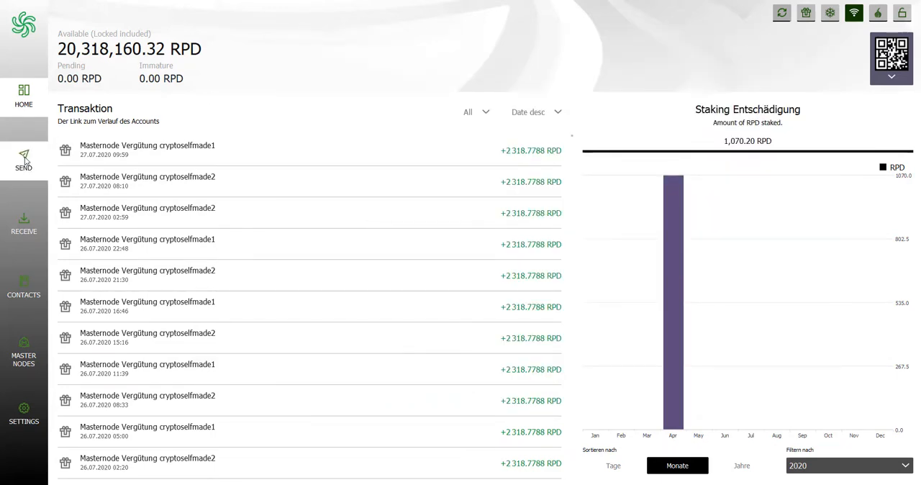
Step: Prepare a 300,000 RPD payment using all coin outputs, labelled 'polispay'
click(24, 160)
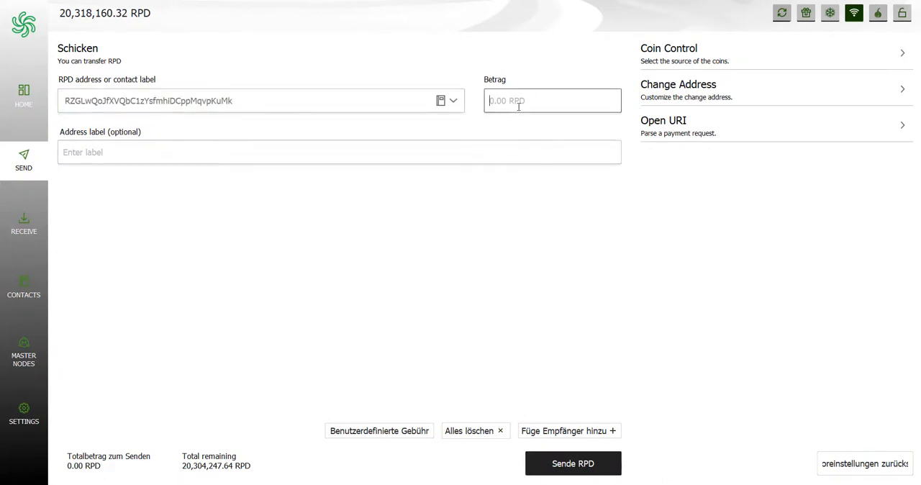
text(300000)
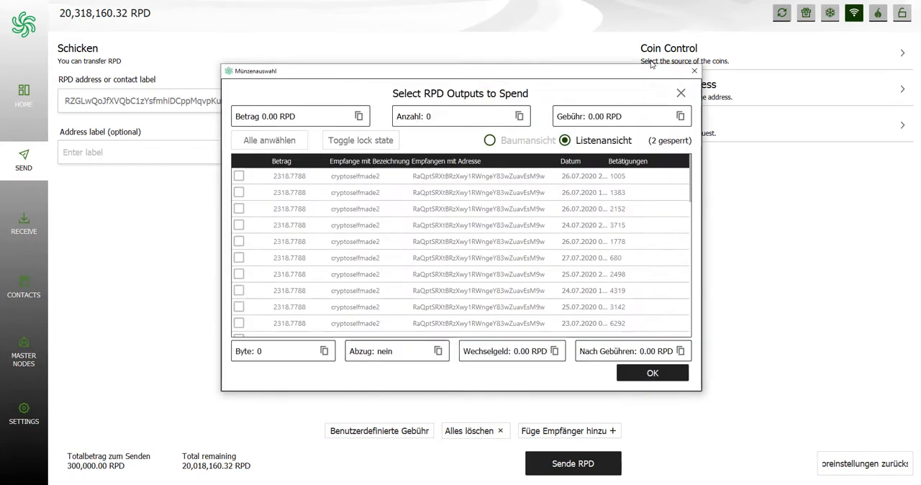
click(269, 139)
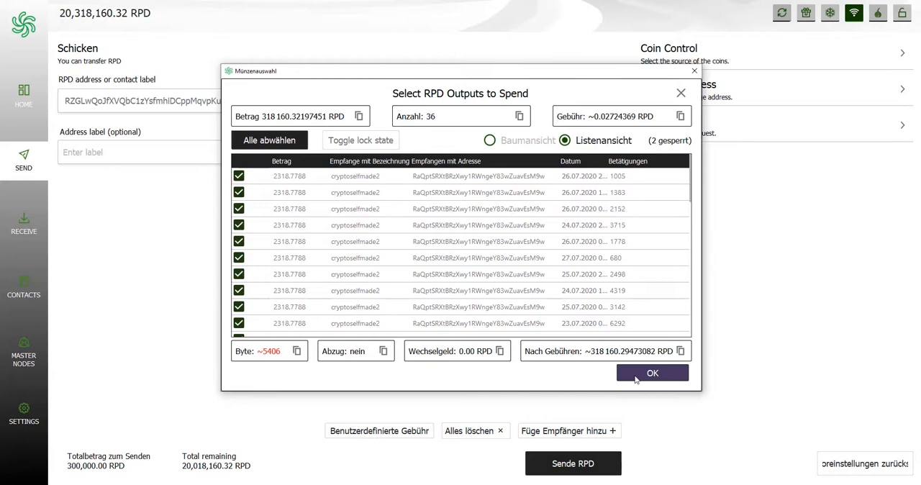
click(652, 373)
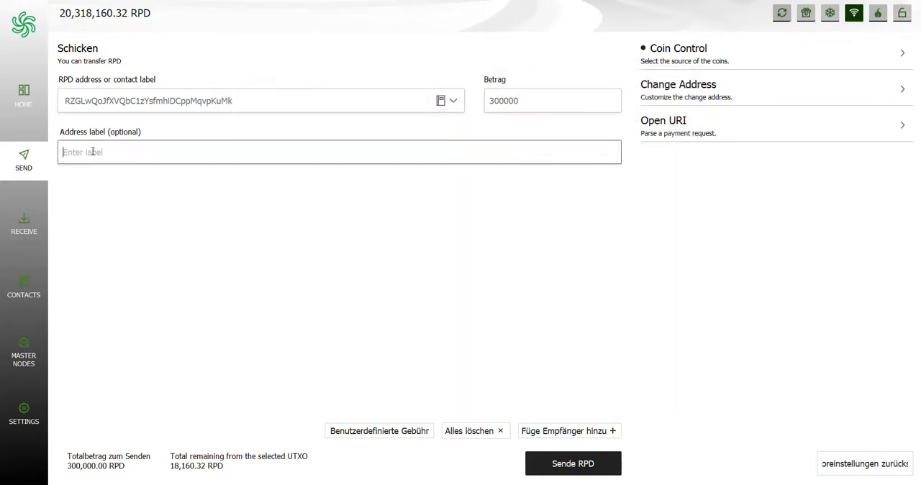
text(polispay)
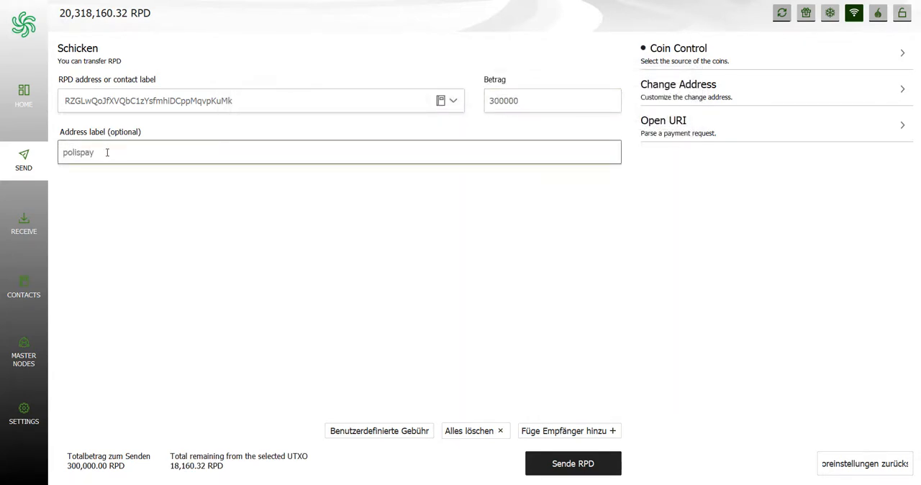
Step: Review and send the 300,000 RPD payment with its 0.0271681 RPD fee
click(573, 463)
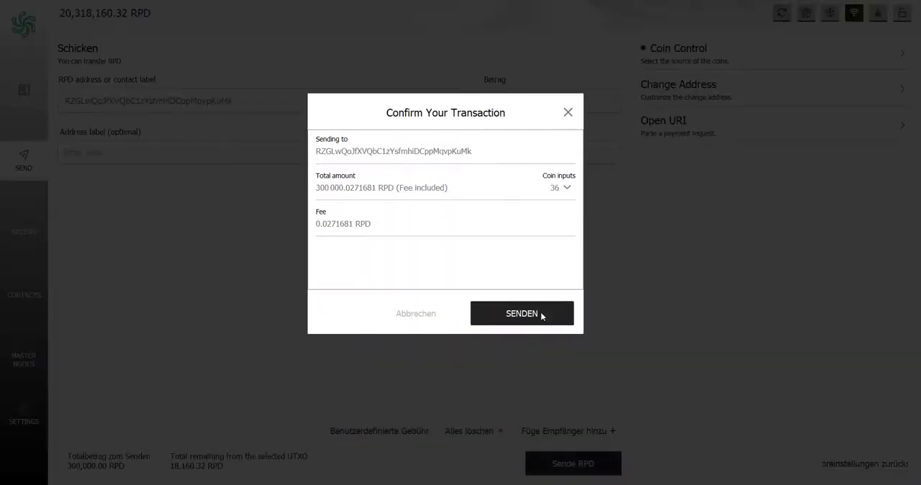
mouse_move(323, 194)
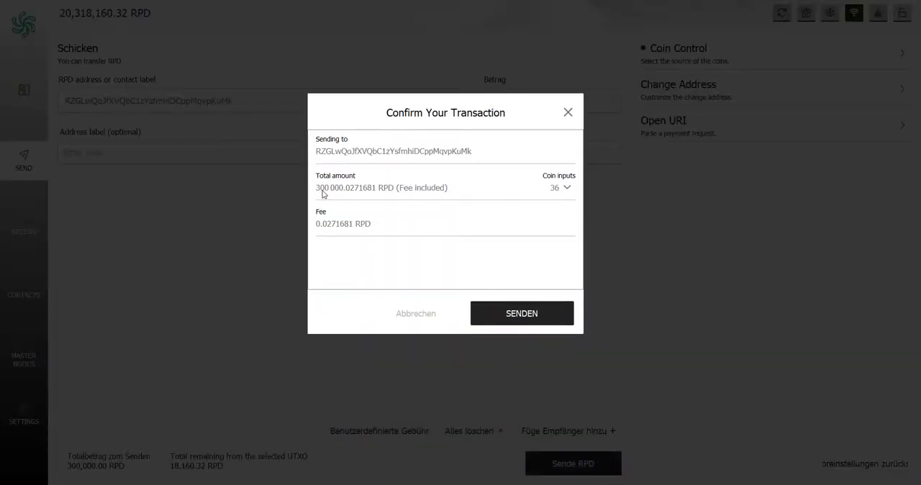
mouse_move(322, 231)
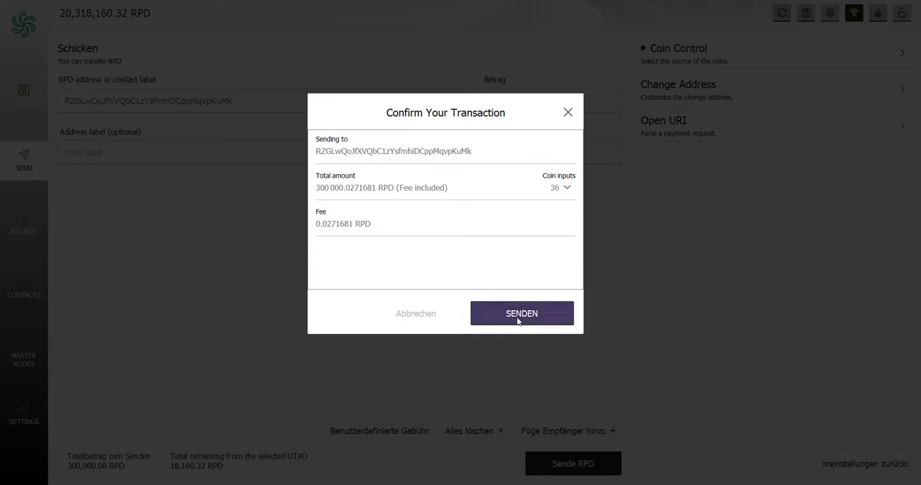
click(521, 313)
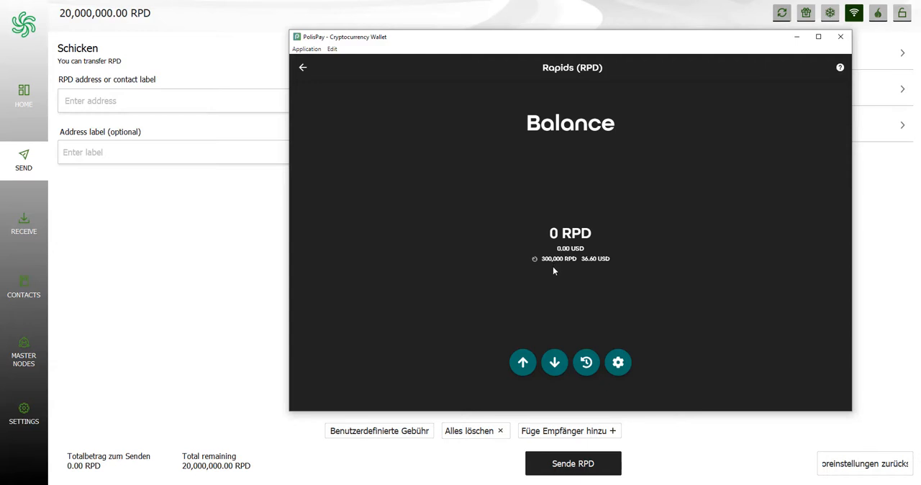
mouse_move(587, 267)
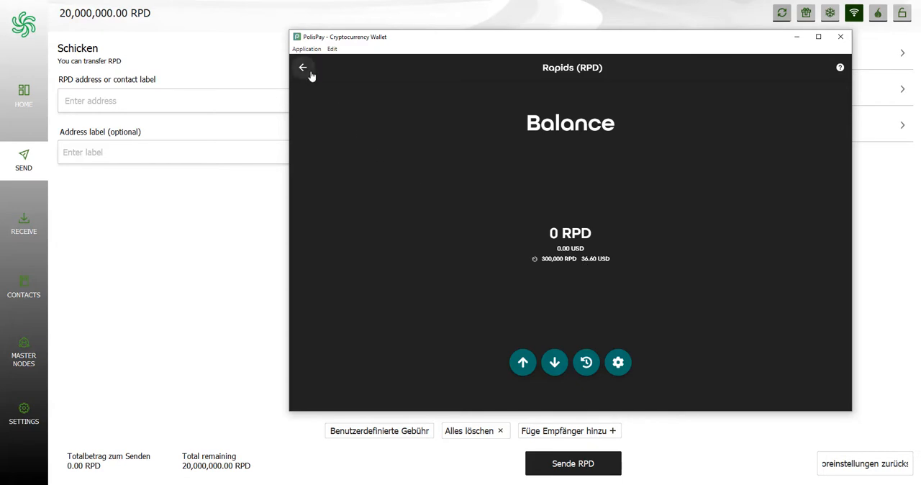
Step: Return from the Rapids balance, 300,000 RPD incoming, to PolisPay's main wallet list
click(302, 67)
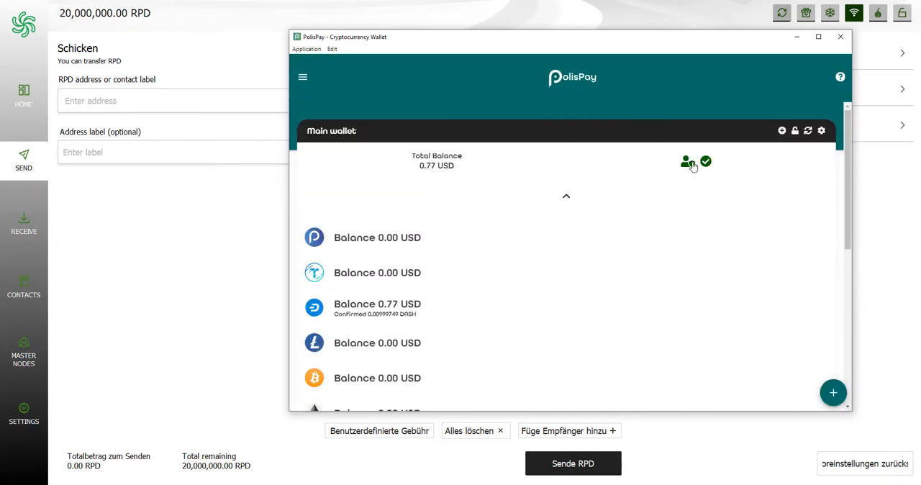
mouse_move(849, 137)
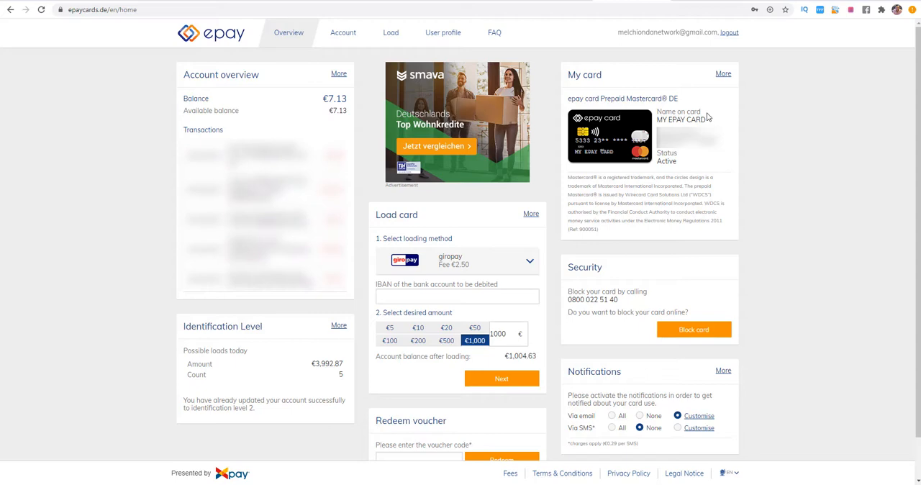
mouse_move(713, 98)
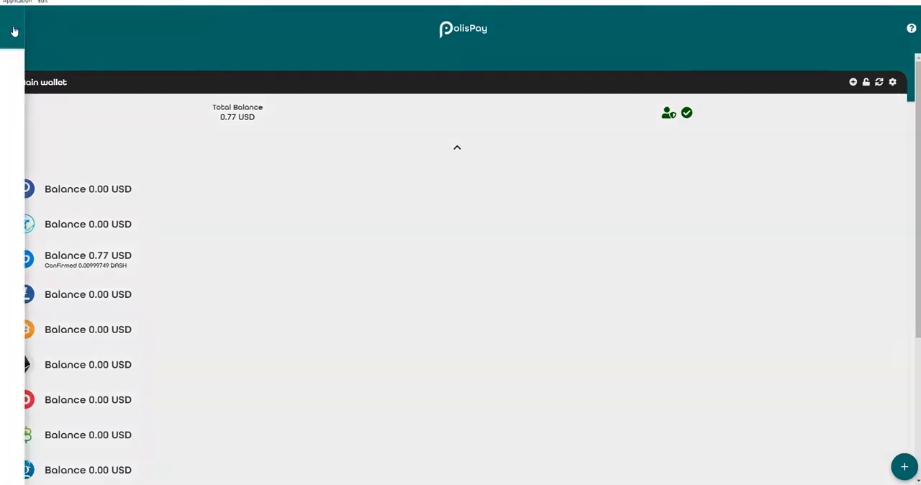
Step: Open PolisPay Settings from the side menu
click(13, 31)
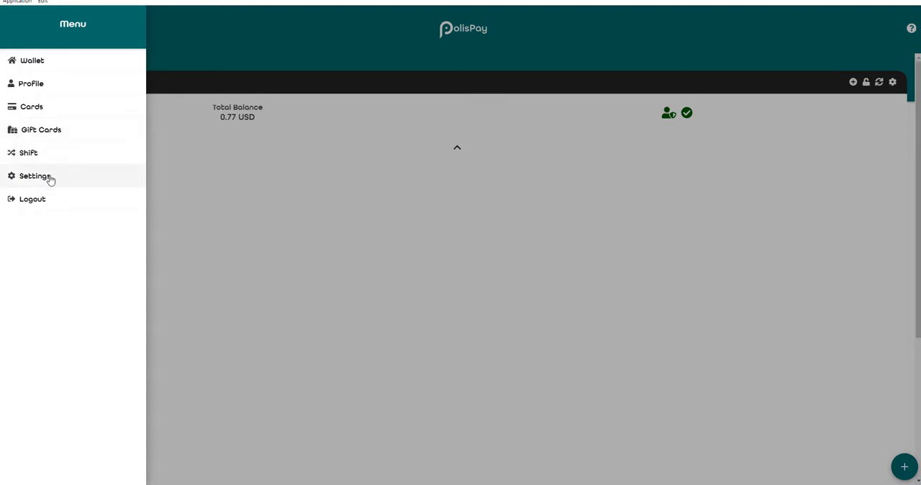
click(35, 175)
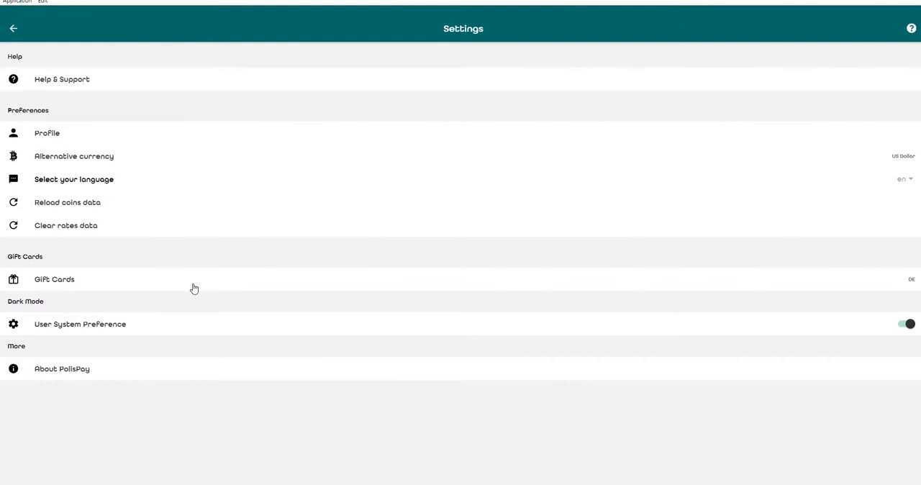
mouse_move(86, 290)
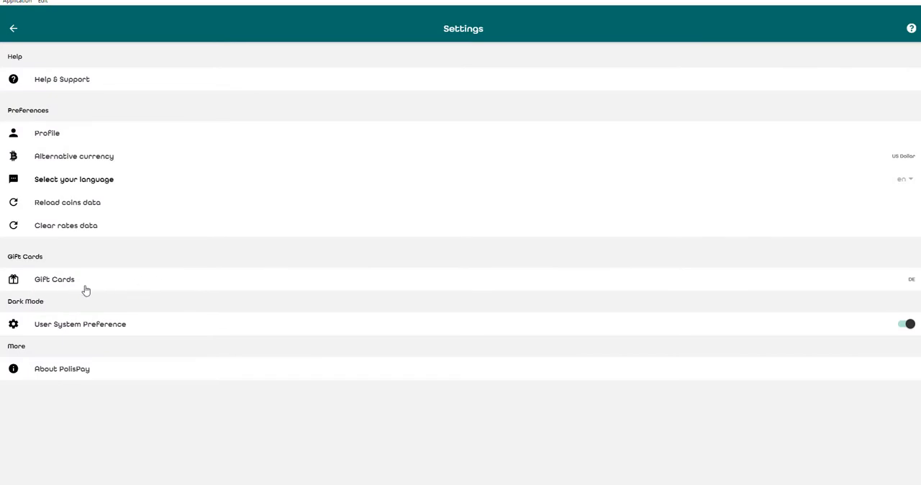
mouse_move(131, 291)
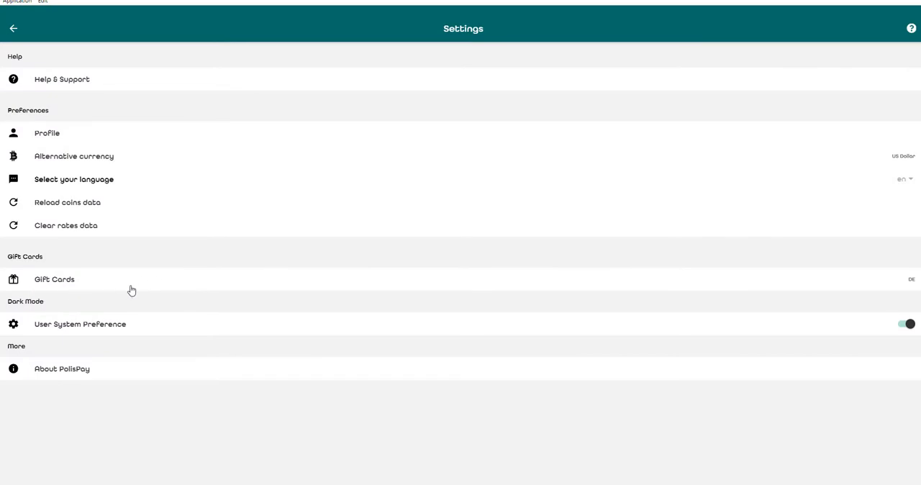
Step: Open Gift Cards settings, browse the country list, and keep Germany (+49)
click(54, 280)
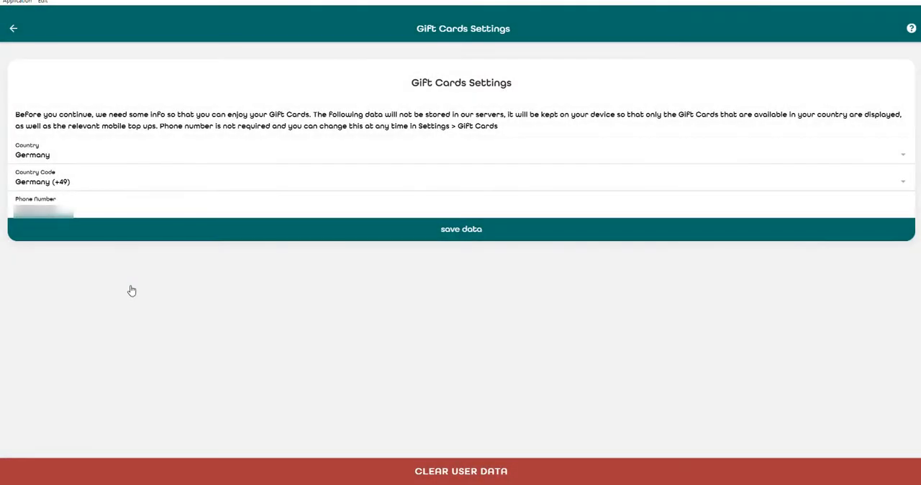
mouse_move(130, 278)
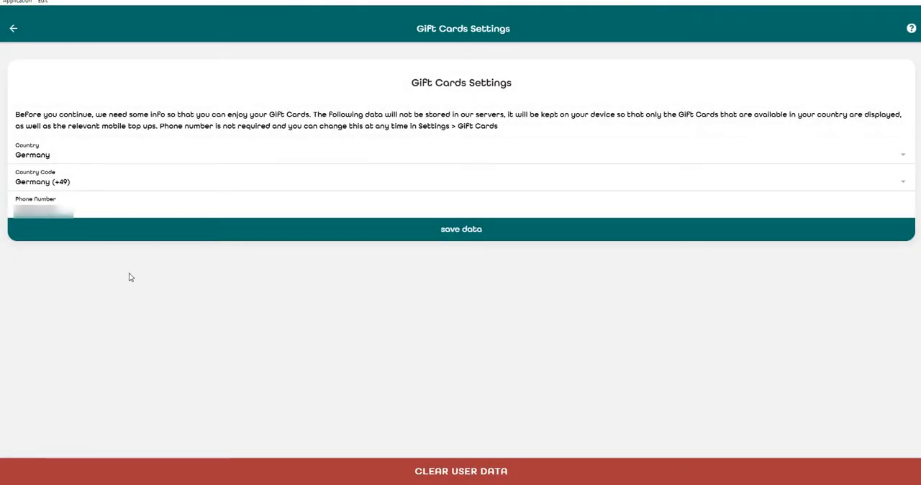
click(461, 154)
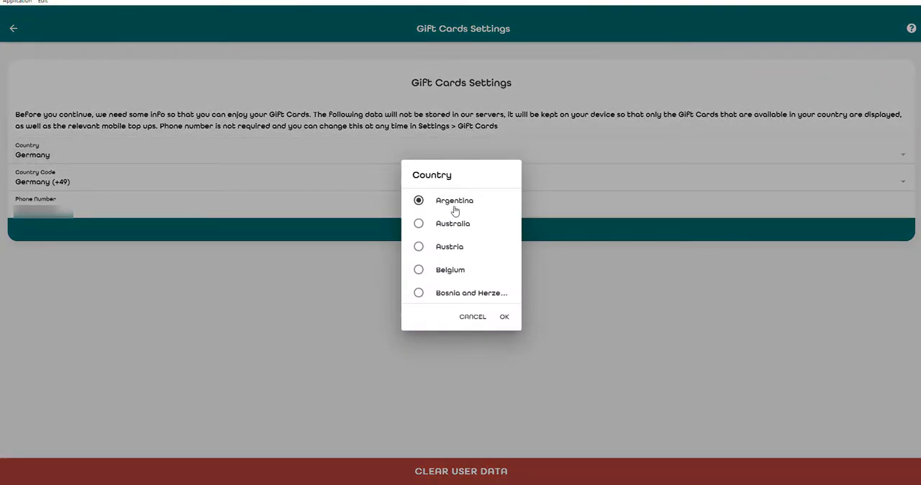
scroll(down, 3)
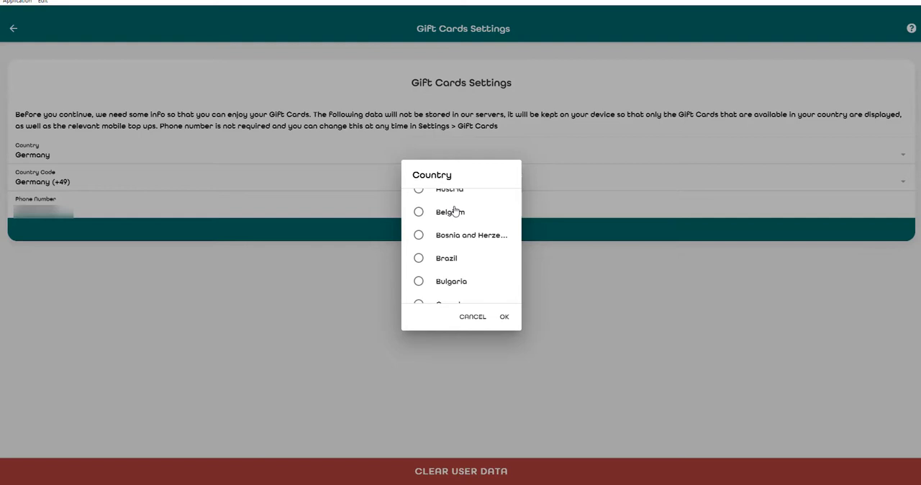
scroll(down, 3)
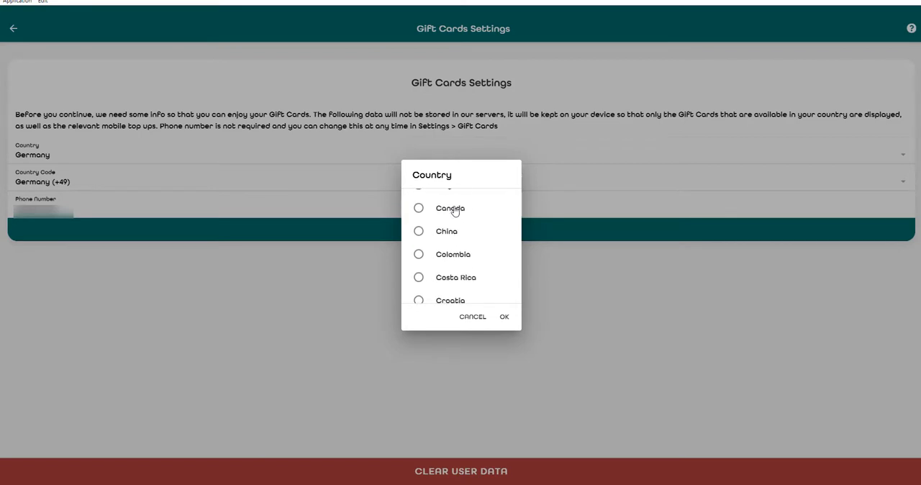
scroll(down, 3)
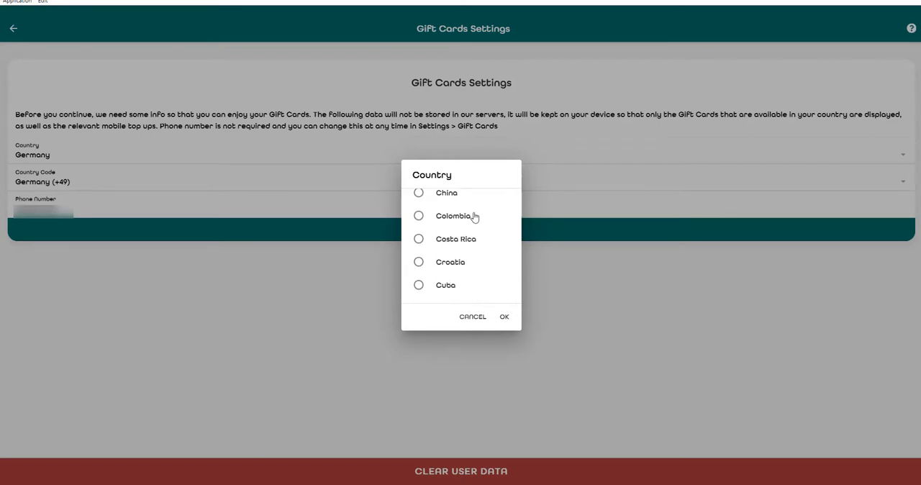
scroll(down, 3)
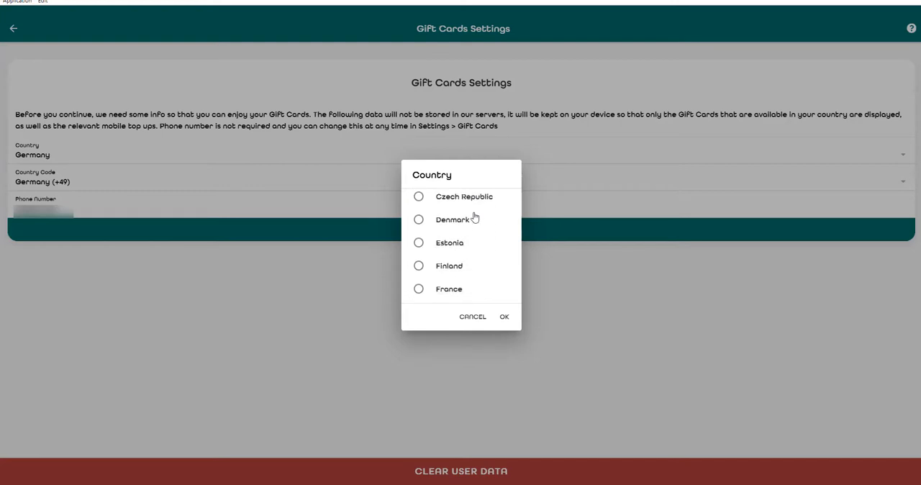
scroll(up, 3)
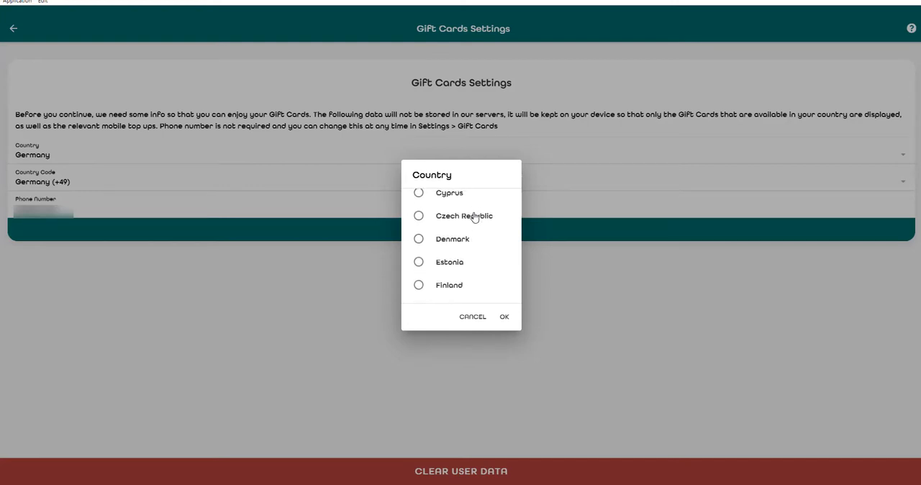
scroll(up, 3)
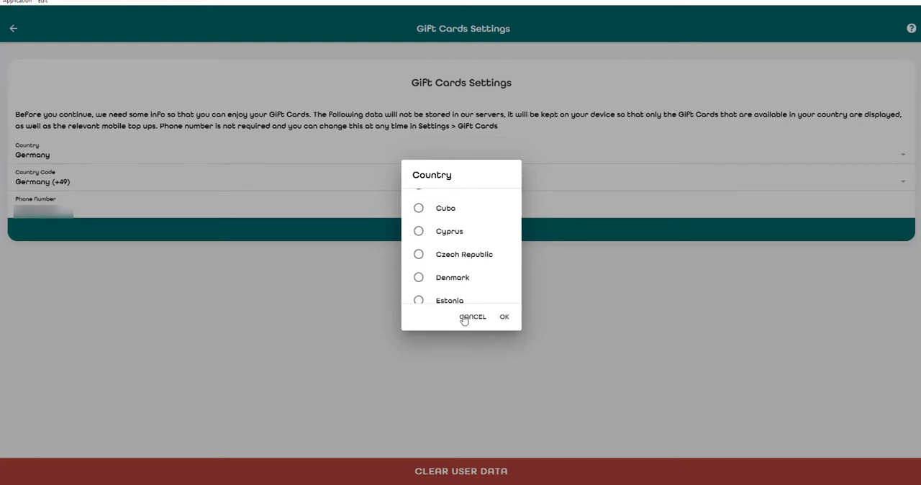
click(473, 317)
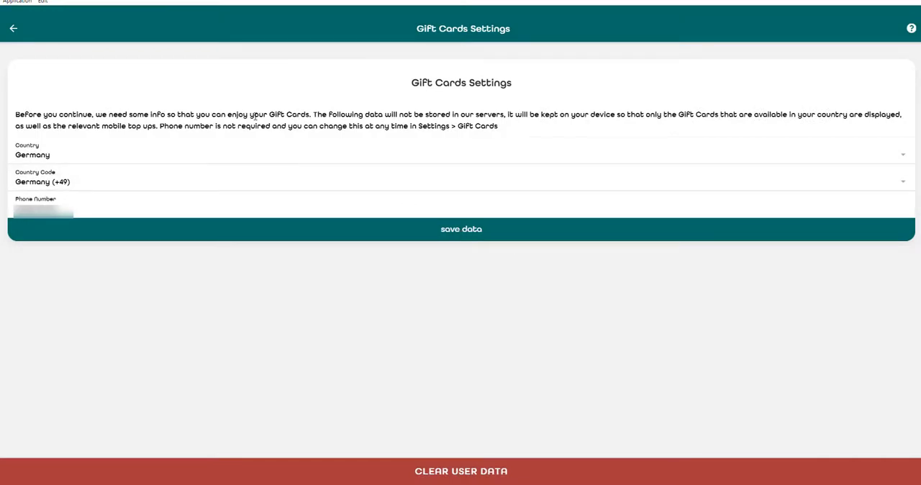
Step: Browse the alternative currency list without changing it, then exit Settings to the main wallet
click(13, 28)
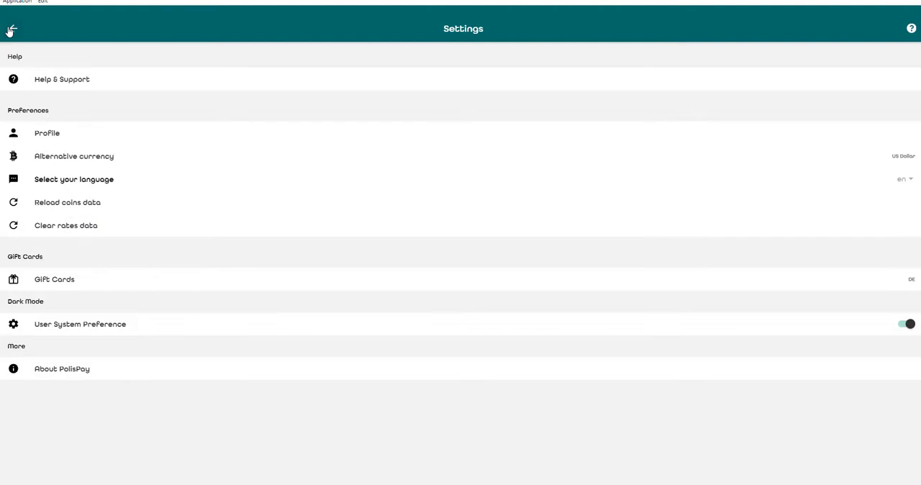
mouse_move(108, 156)
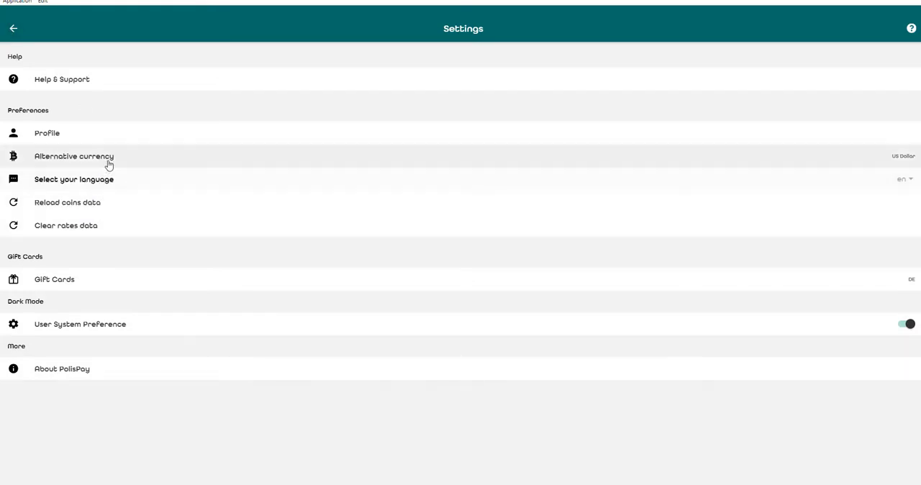
click(74, 156)
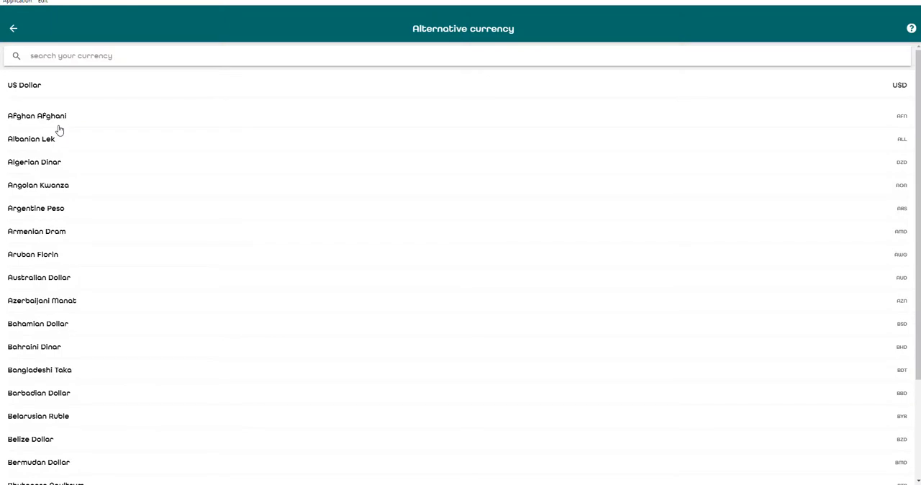
click(13, 28)
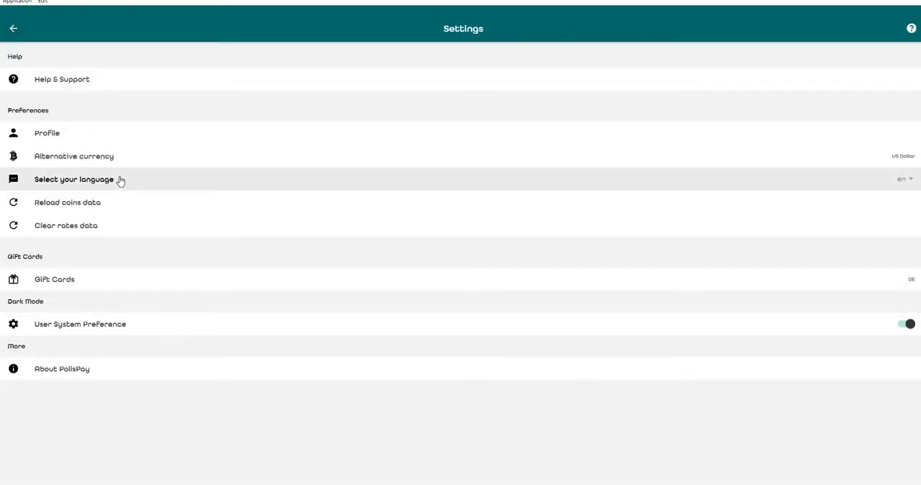
mouse_move(83, 134)
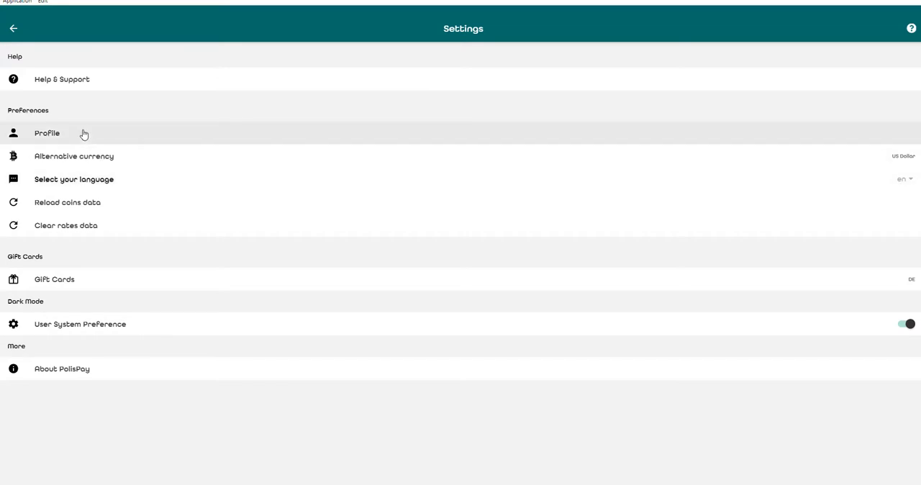
click(13, 28)
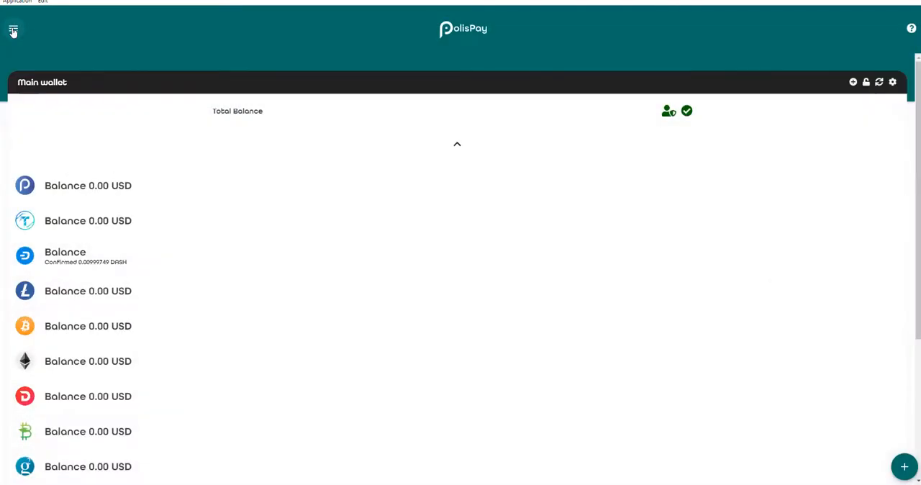
Step: Scroll through the Gift Cards voucher catalogue back to the epay card
click(13, 30)
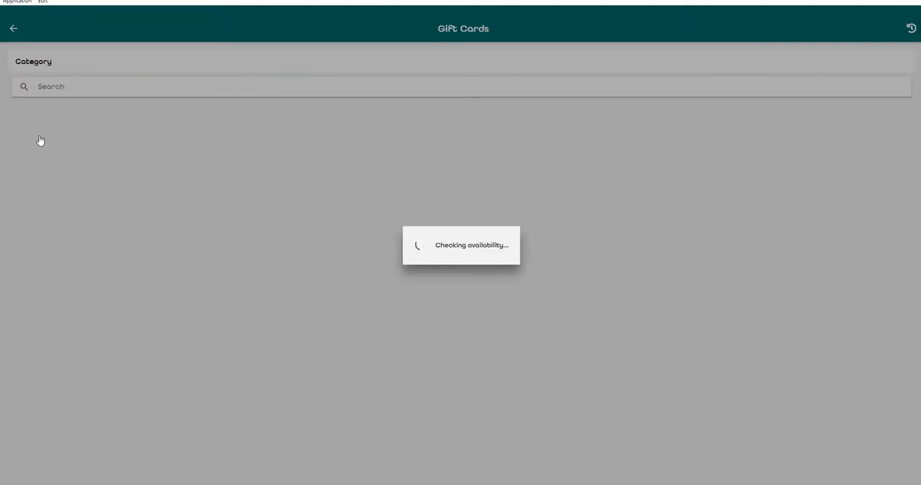
mouse_move(84, 137)
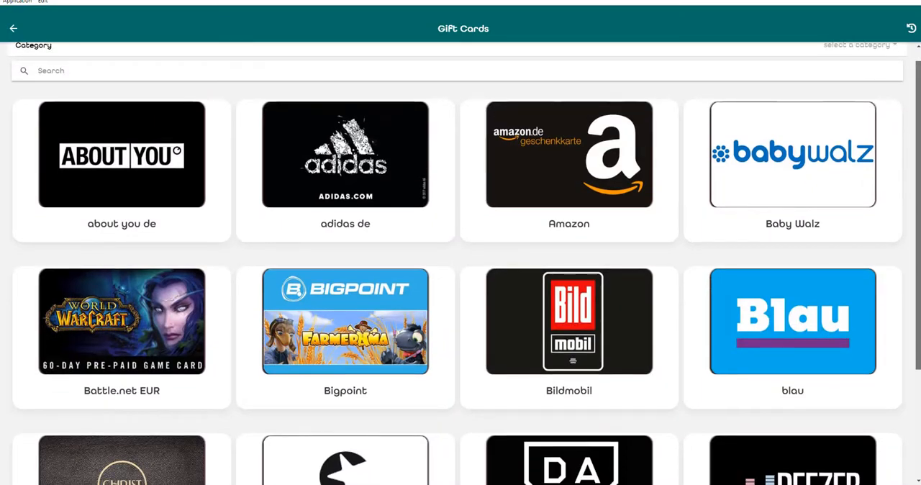
scroll(up, 3)
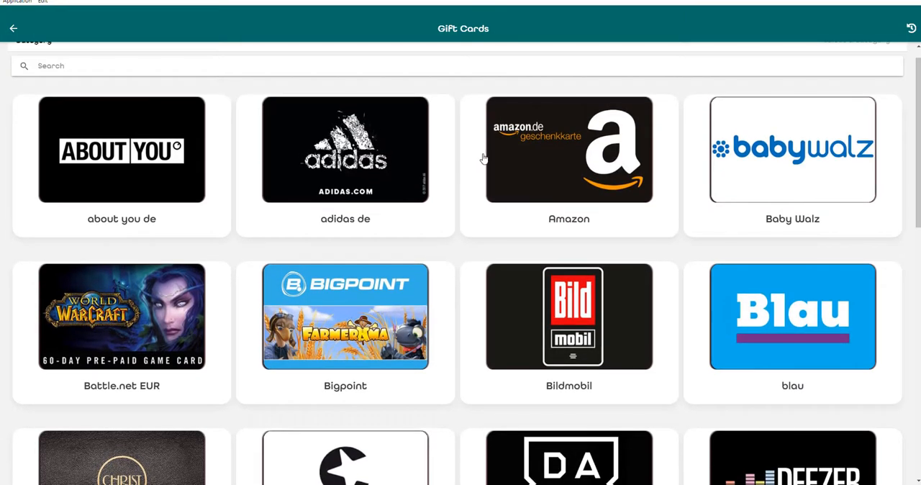
mouse_move(712, 154)
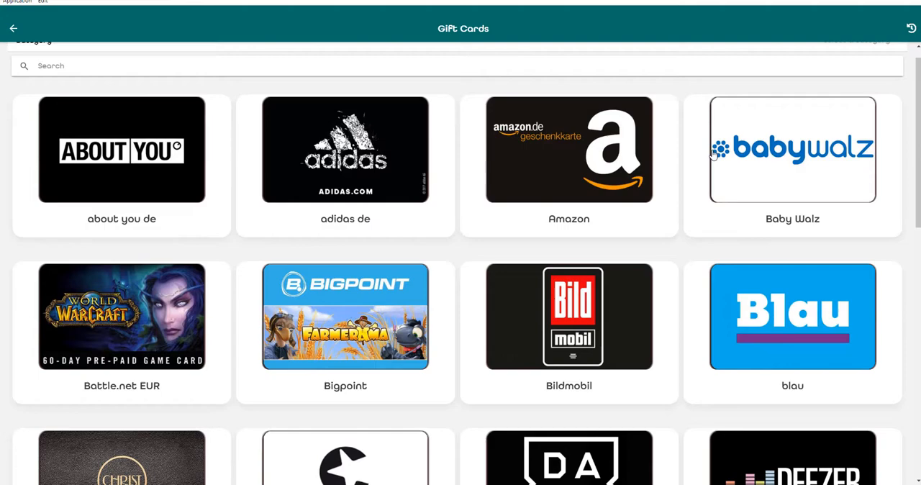
scroll(down, 3)
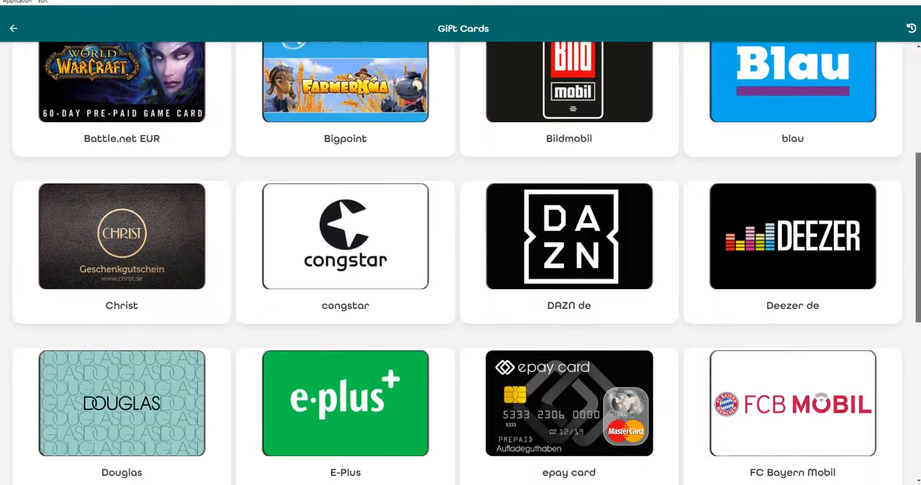
scroll(down, 3)
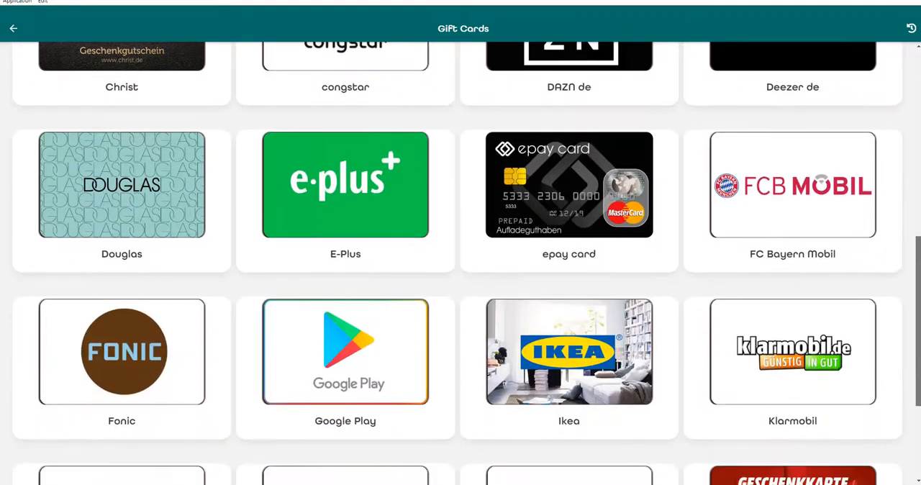
scroll(down, 3)
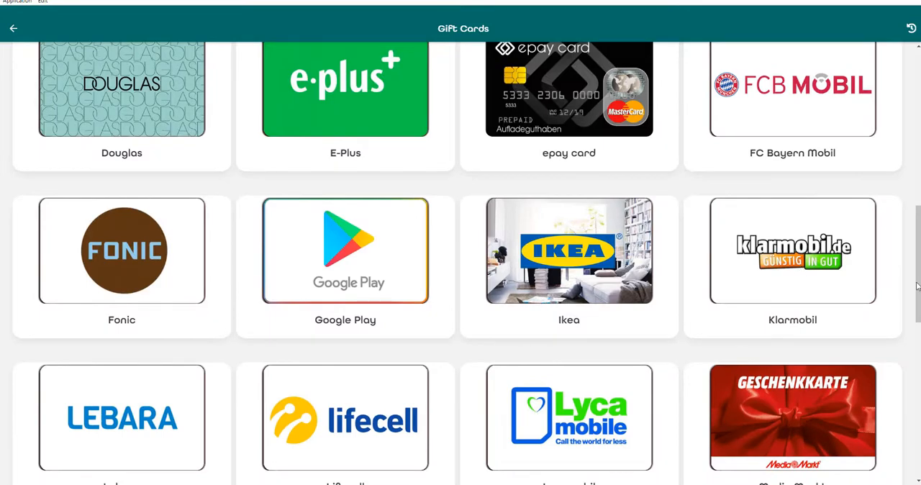
scroll(down, 3)
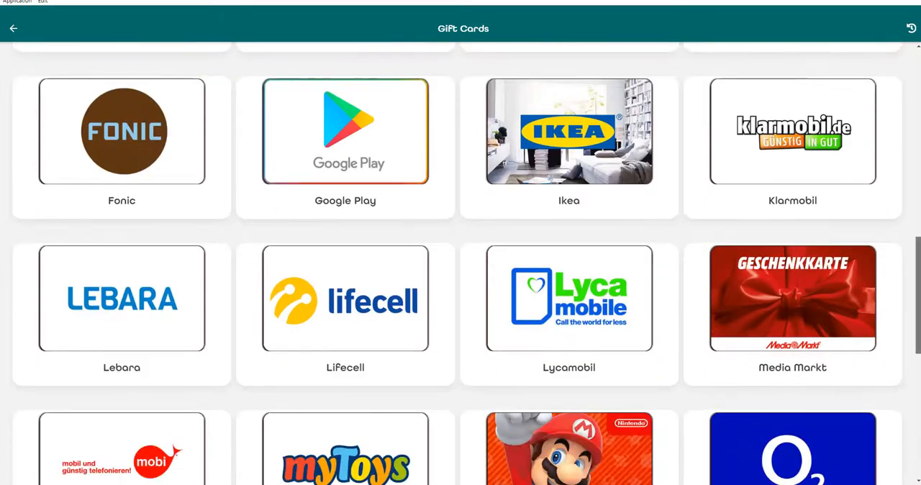
scroll(down, 3)
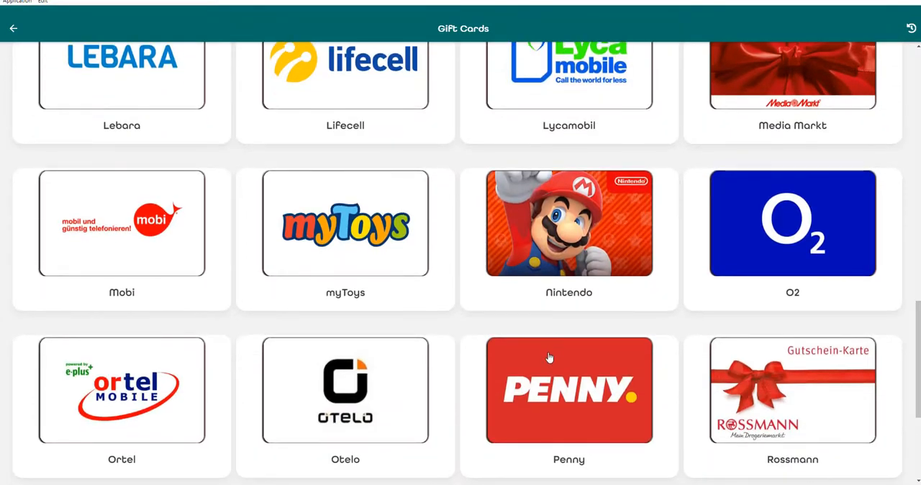
scroll(down, 3)
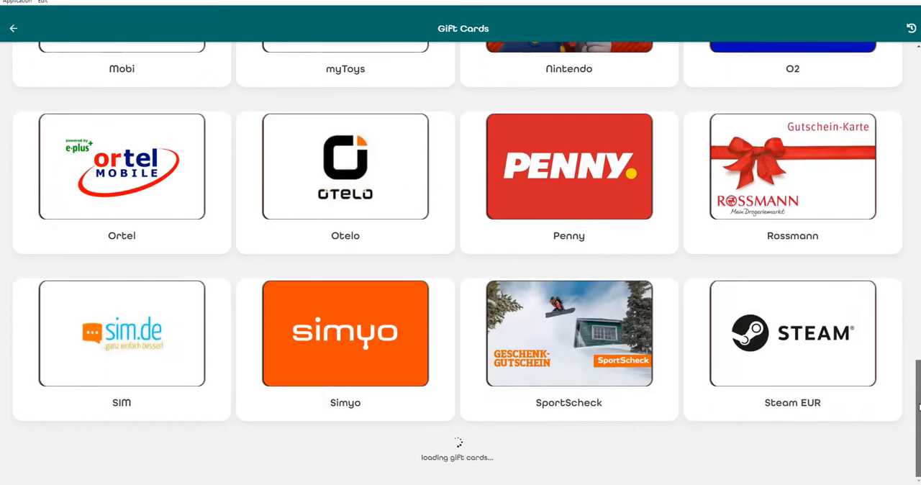
scroll(down, 3)
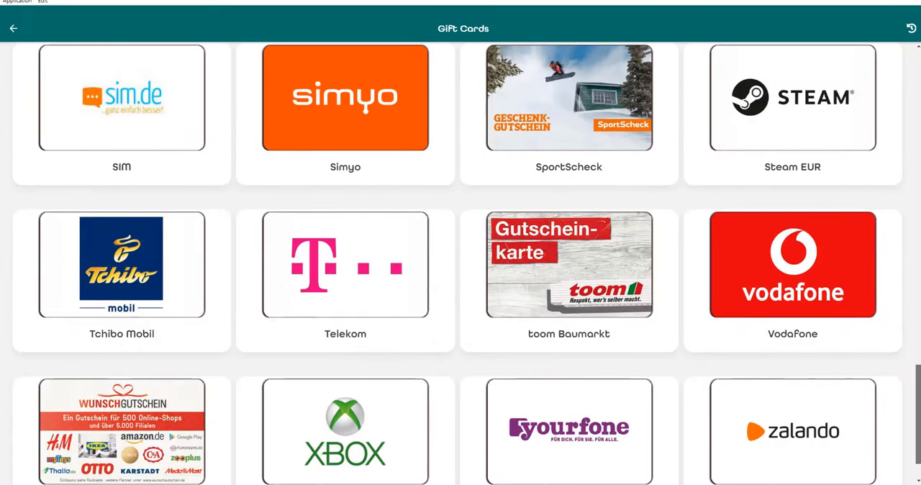
scroll(up, 3)
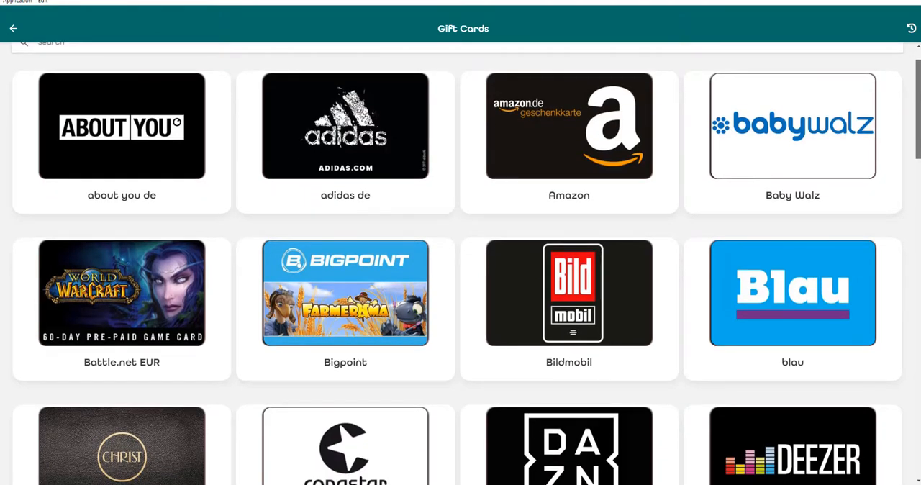
scroll(down, 3)
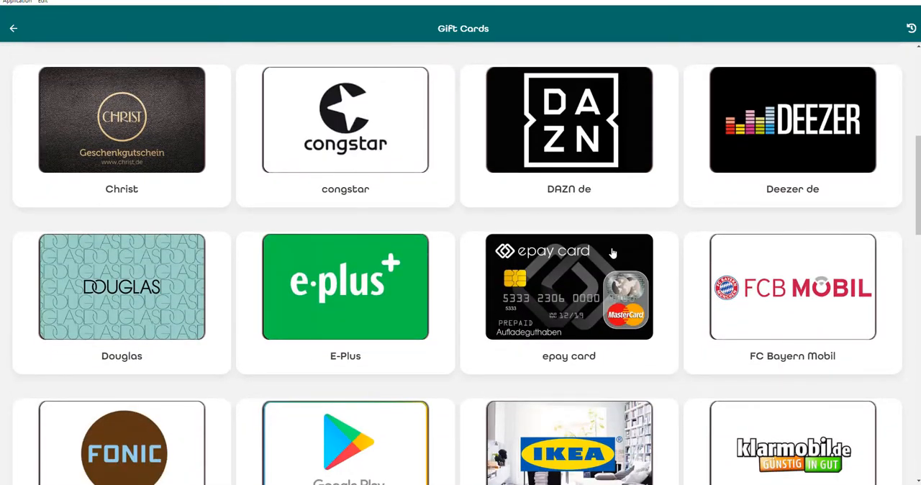
Step: Select the €26.00 value on the epay card voucher page and start the purchase
click(569, 287)
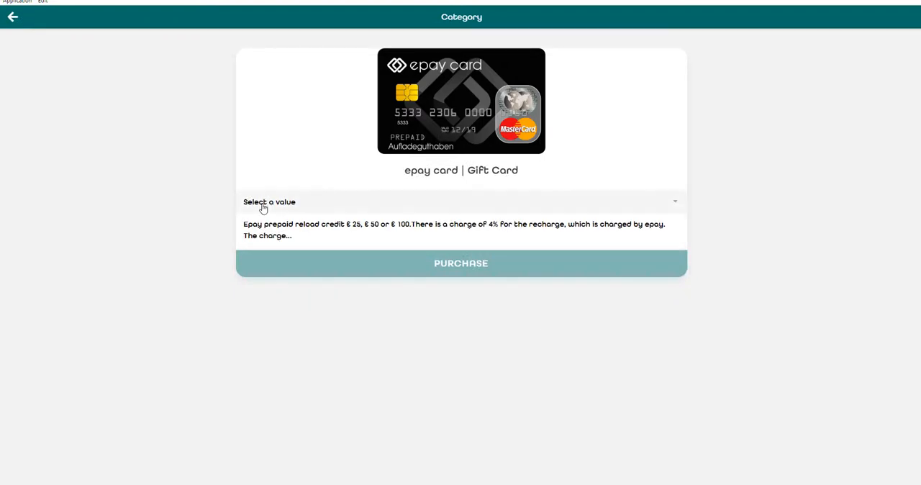
click(461, 201)
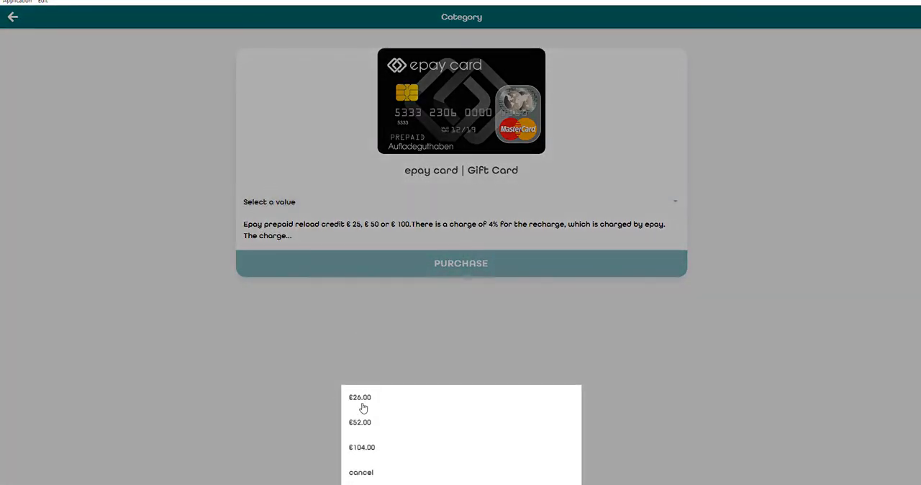
click(360, 397)
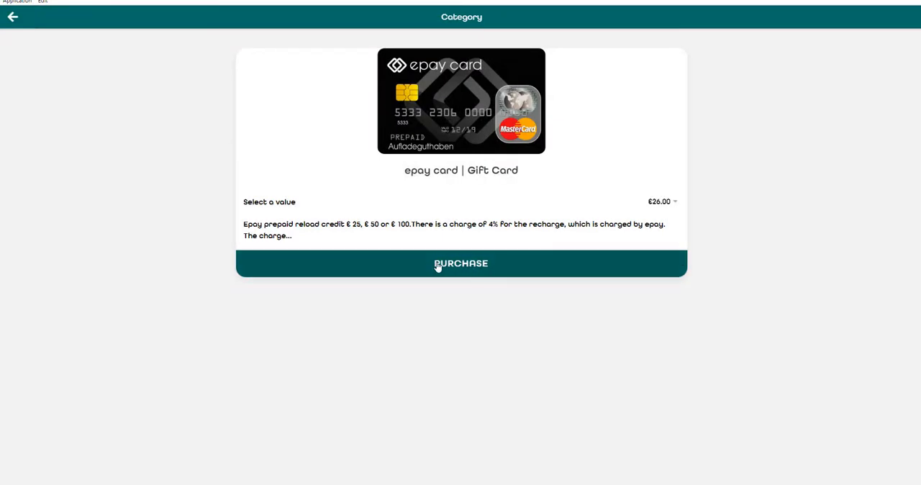
click(460, 263)
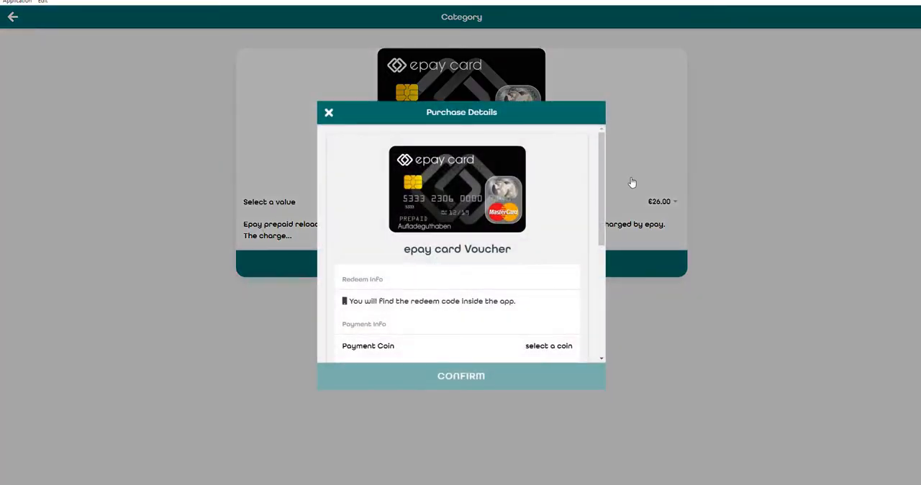
Step: Pay with Rapids (RPD) from the Main wallet and confirm the purchase details
scroll(down, 3)
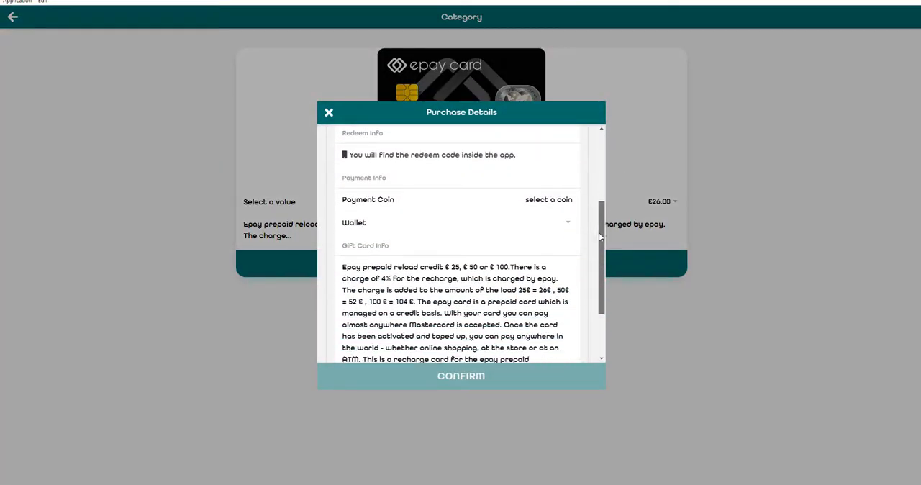
click(548, 199)
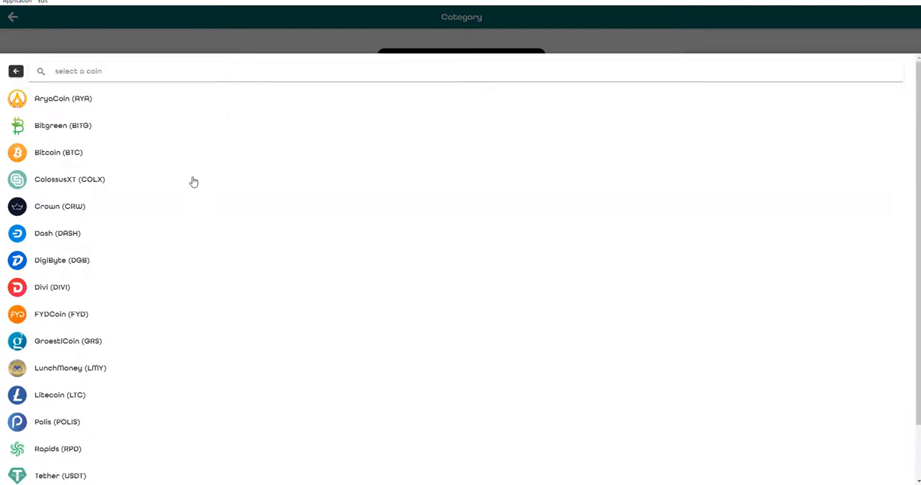
scroll(down, 3)
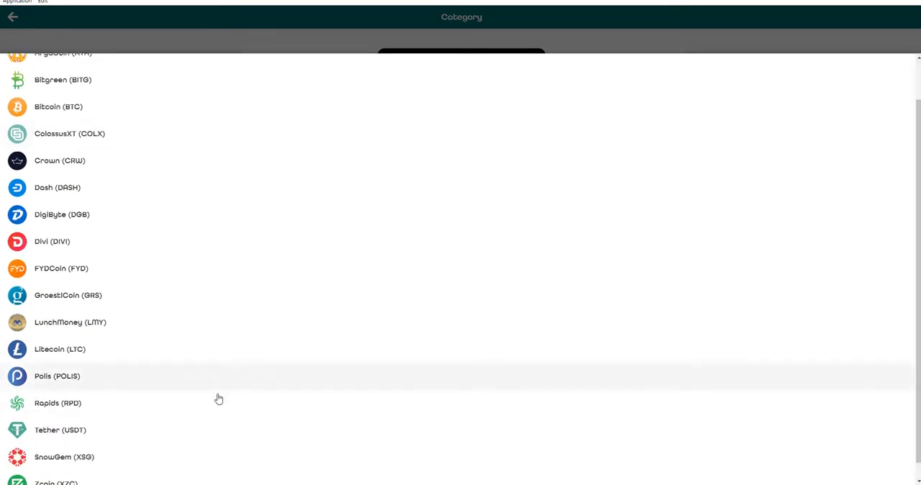
click(57, 402)
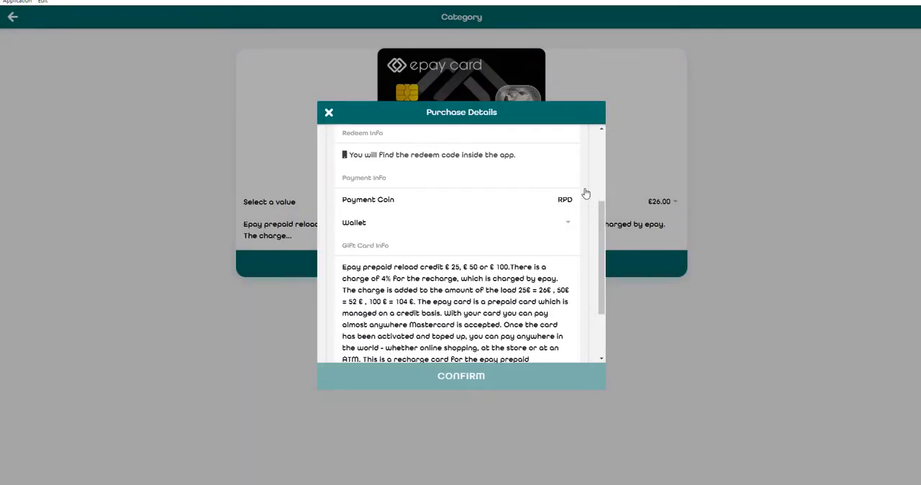
click(460, 222)
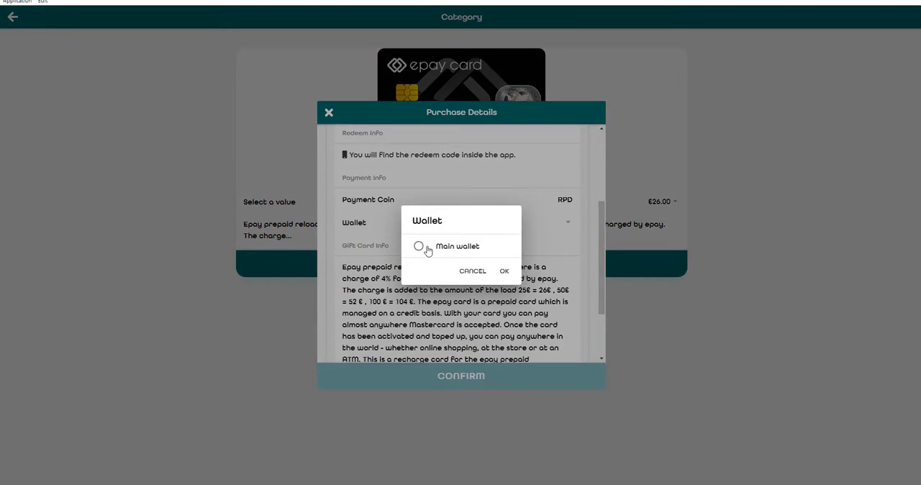
click(418, 246)
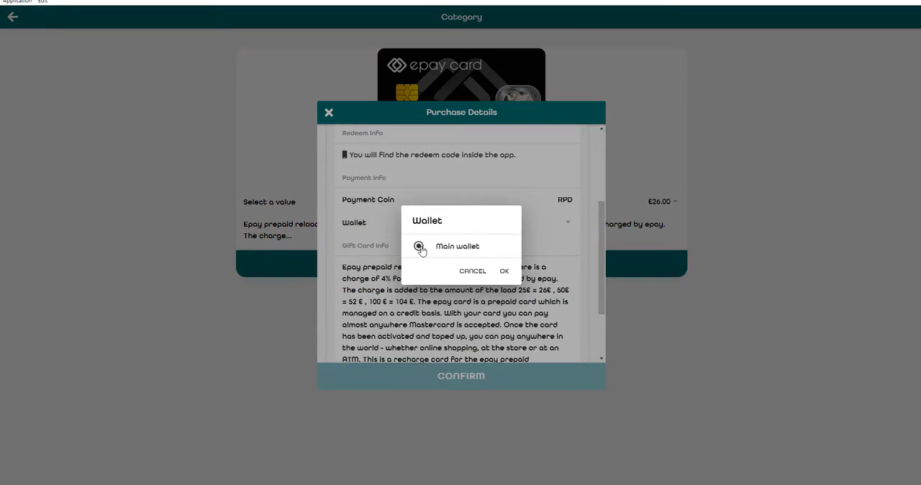
click(504, 271)
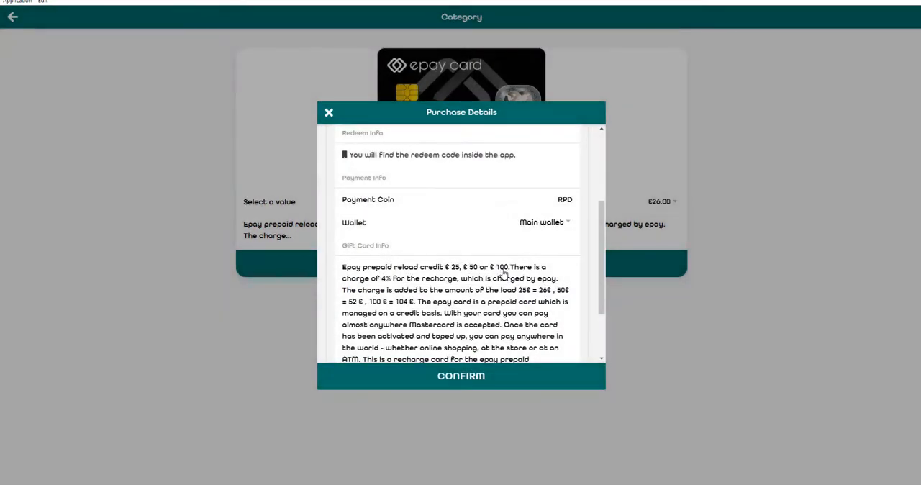
scroll(down, 3)
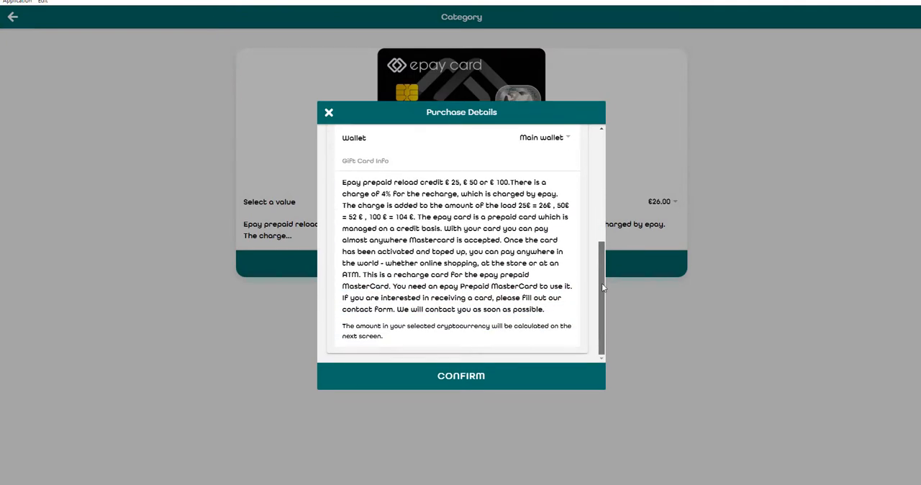
click(461, 375)
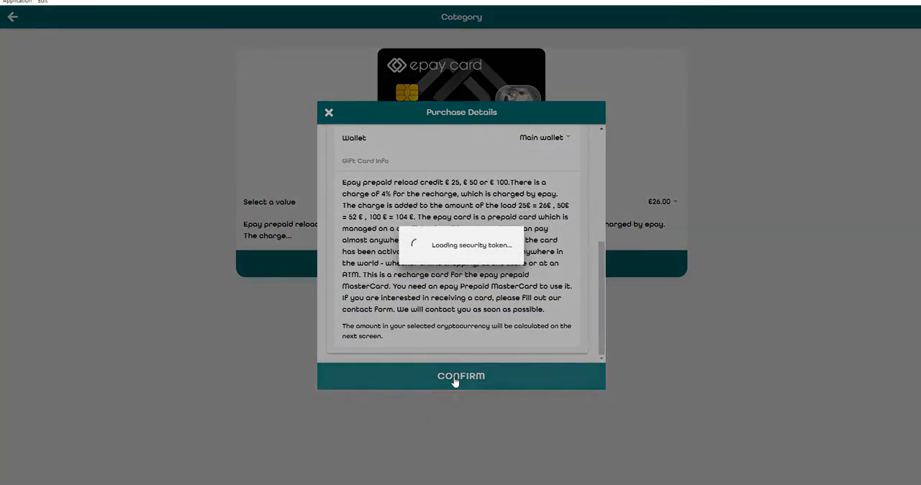
Step: Approve sending about 245,283 RPD plus service fee for the voucher
click(460, 376)
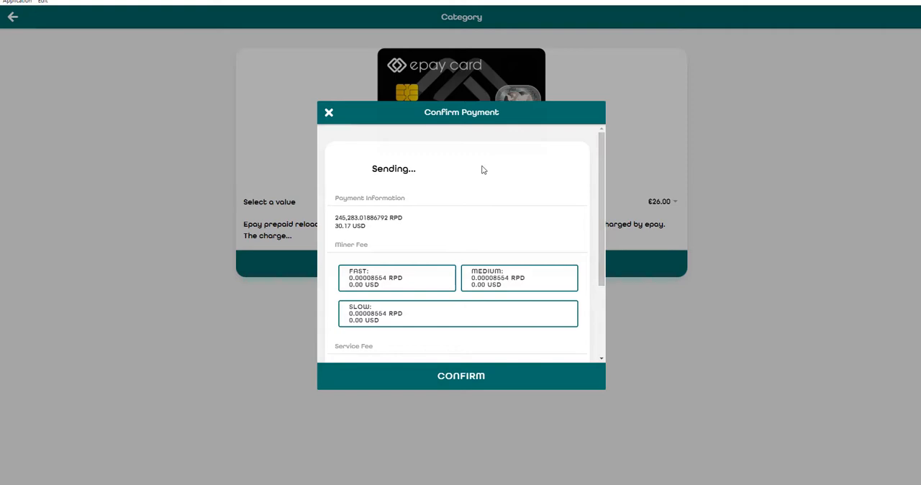
mouse_move(482, 125)
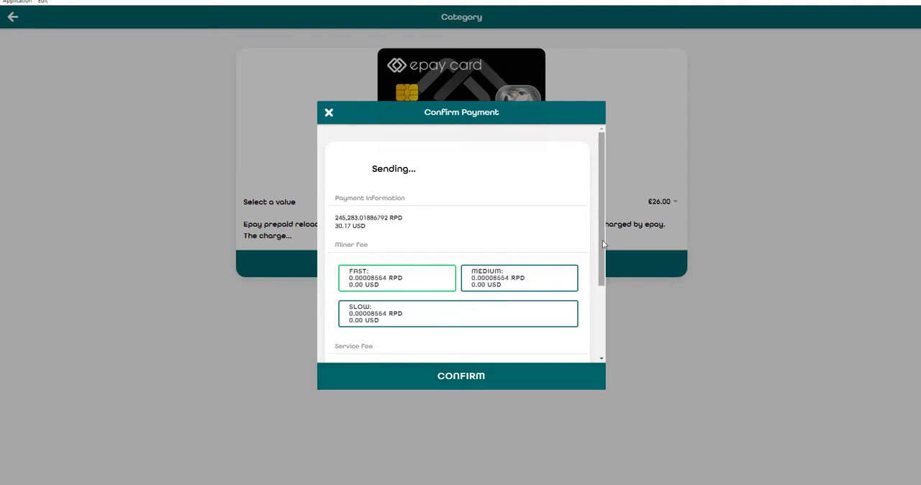
scroll(down, 3)
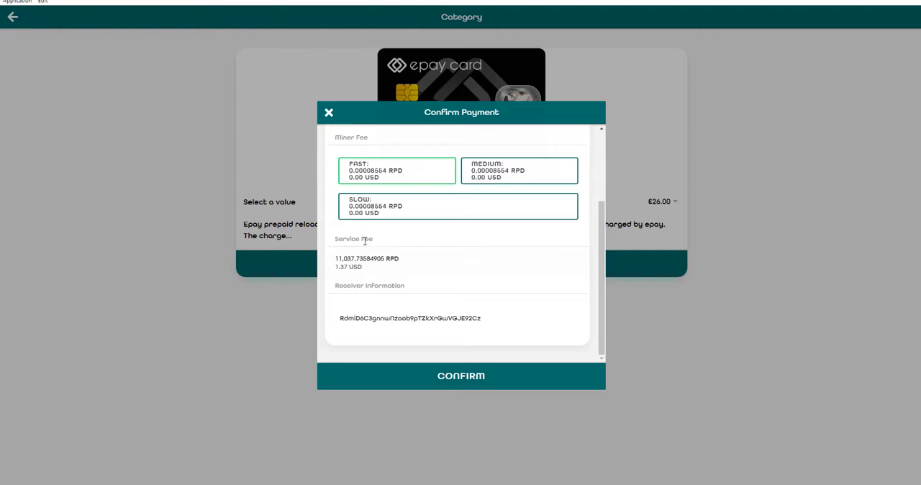
mouse_move(372, 334)
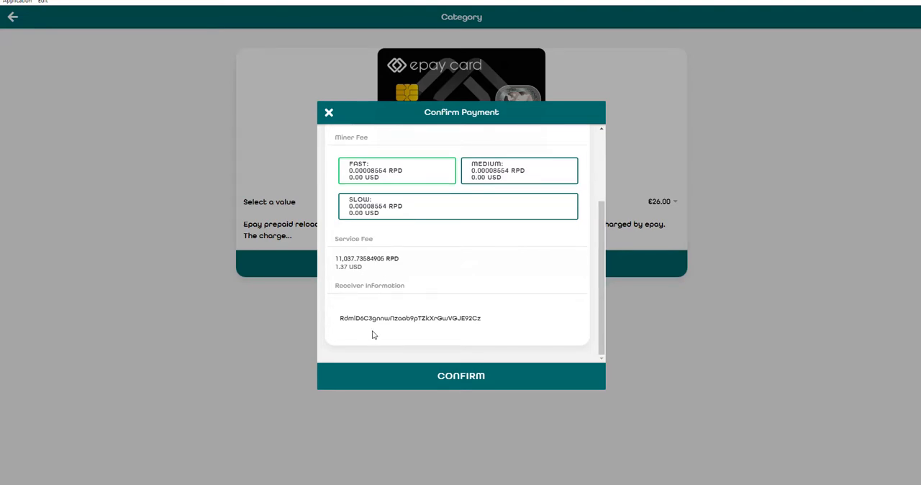
click(460, 375)
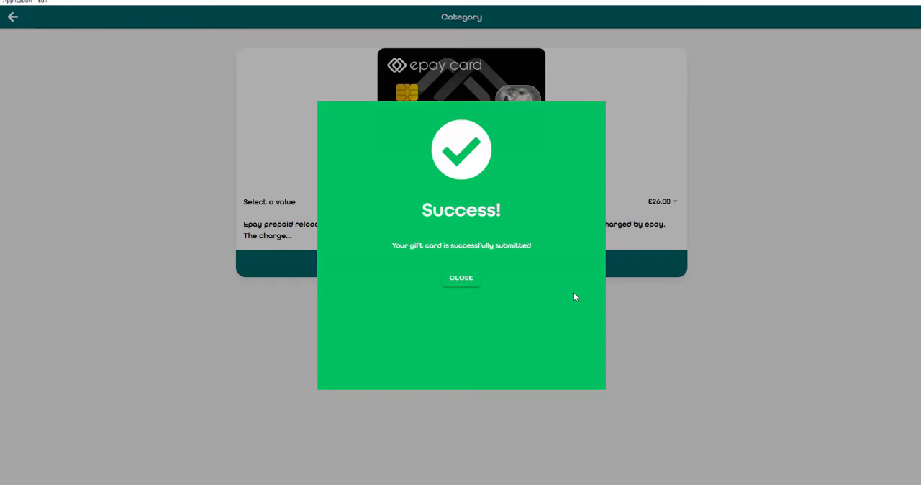
mouse_move(499, 245)
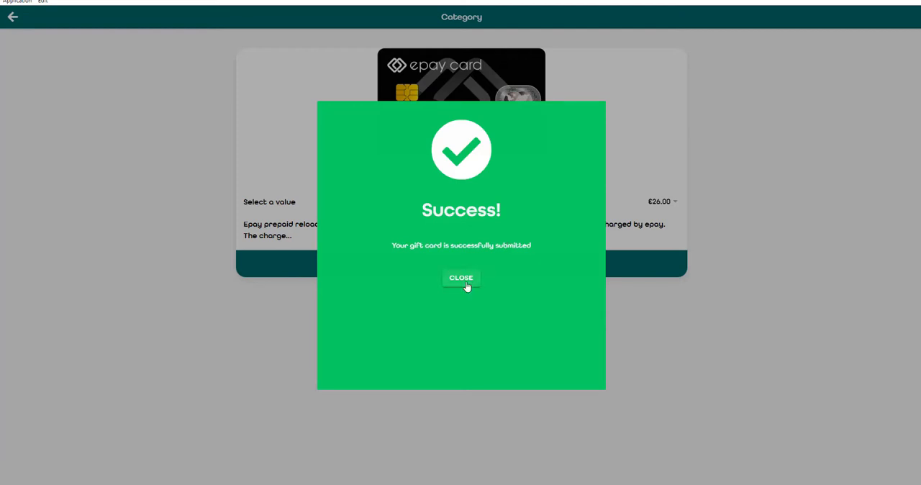
Step: Close the Success dialog to return to the Gift Cards catalogue
click(460, 278)
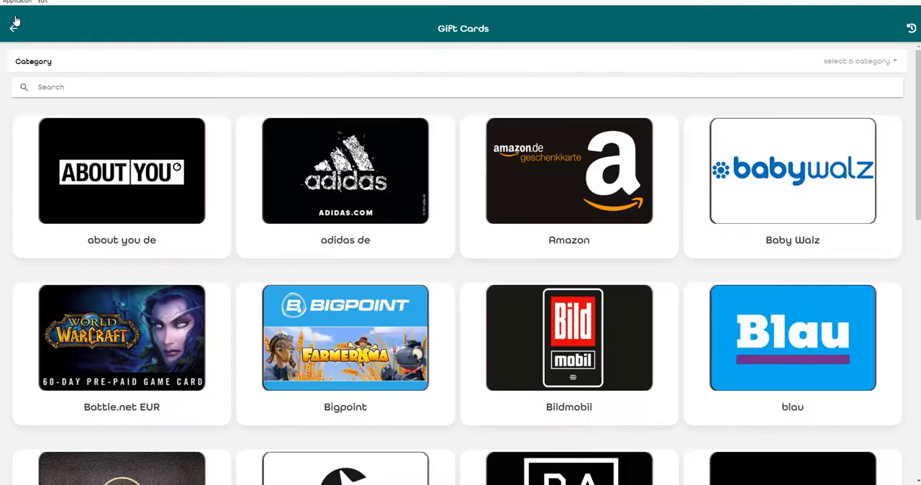
Step: Check the unconfirmed RPD deduction in the wallet, then return to Gift Cards
click(14, 24)
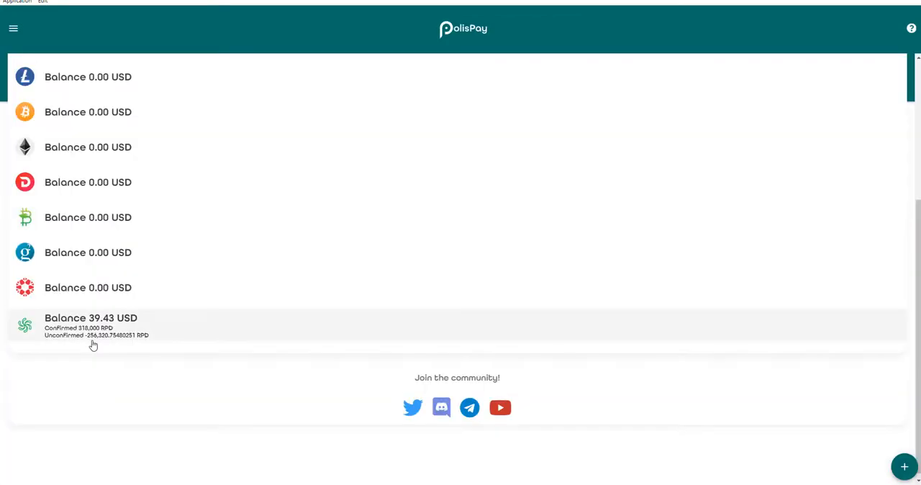
mouse_move(91, 343)
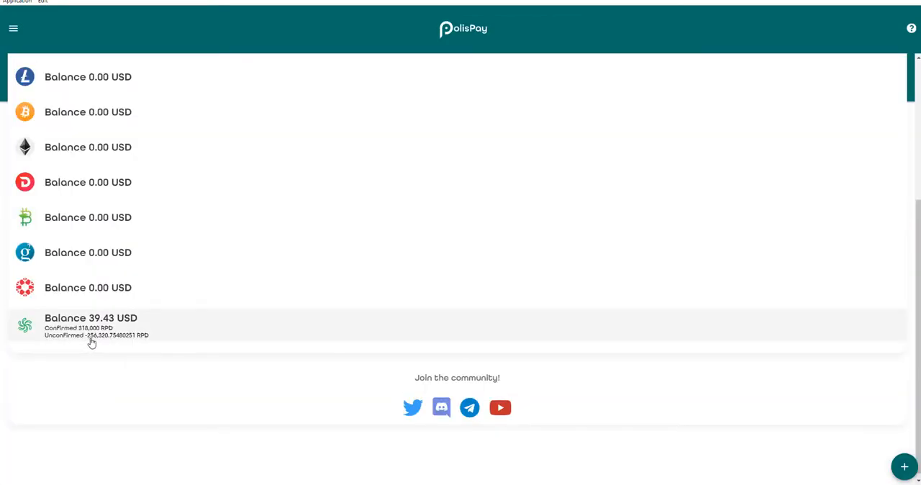
mouse_move(142, 345)
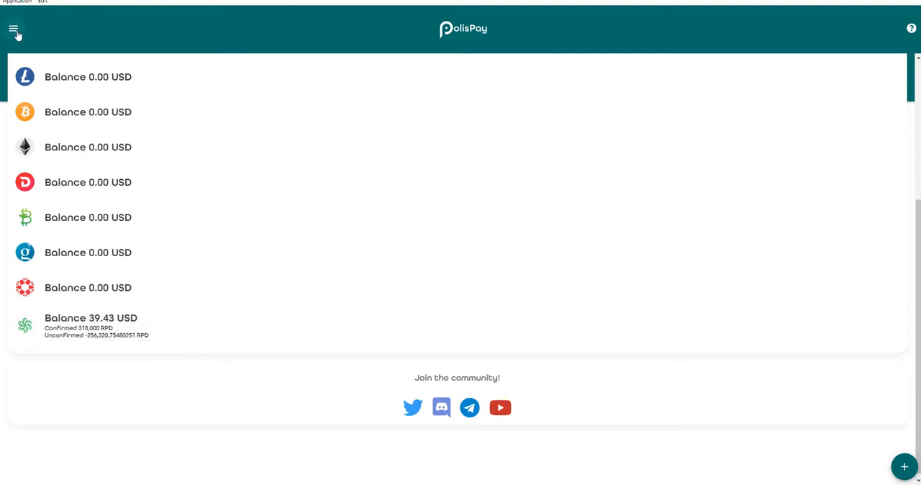
click(14, 29)
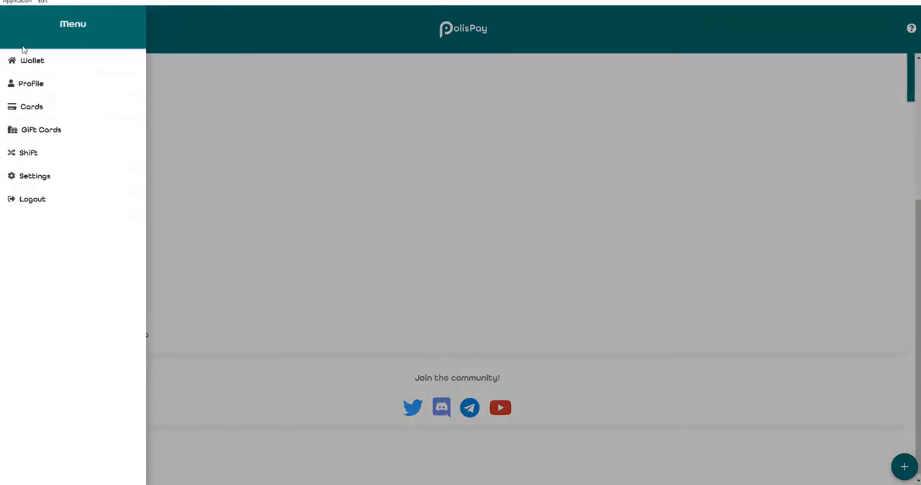
click(41, 130)
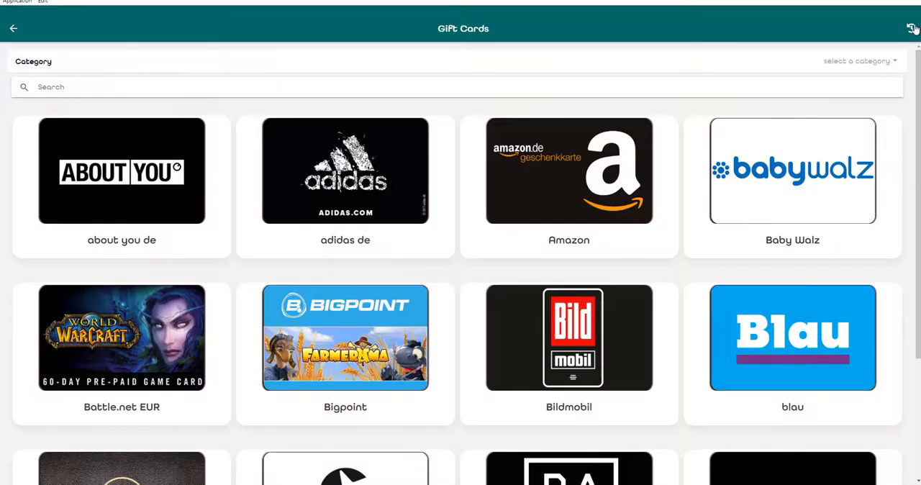
click(912, 28)
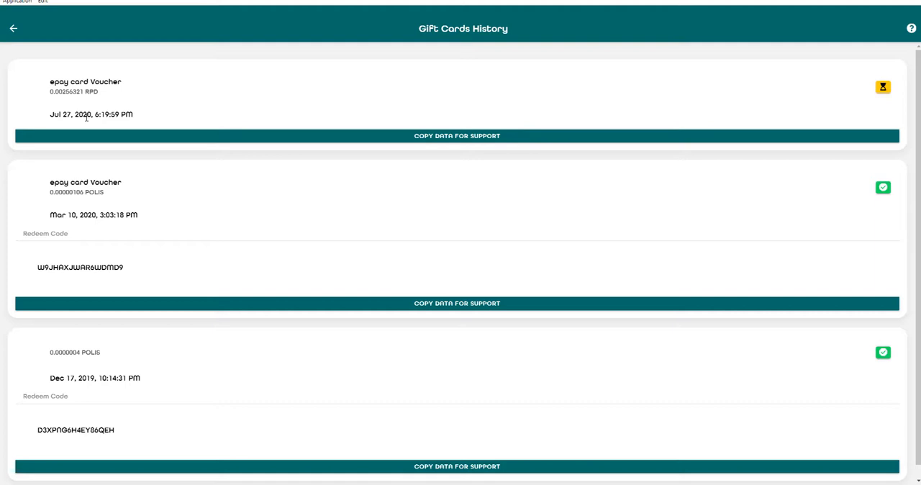
mouse_move(568, 63)
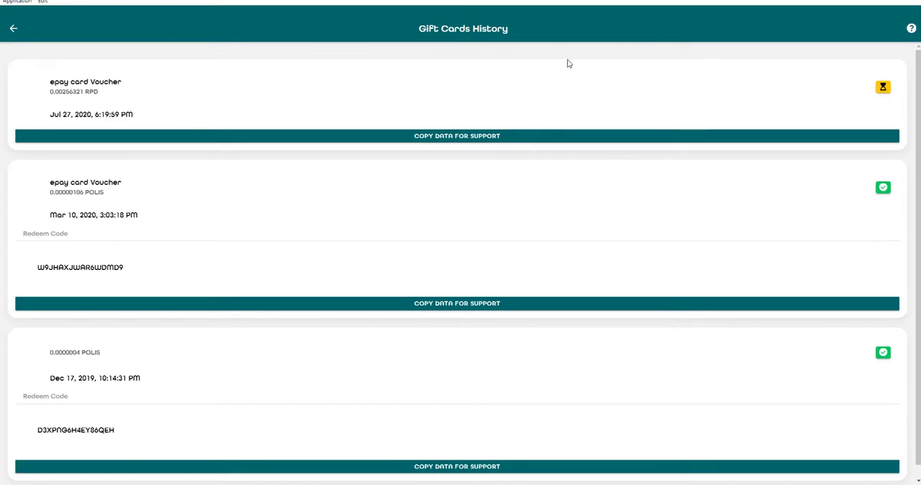
mouse_move(821, 89)
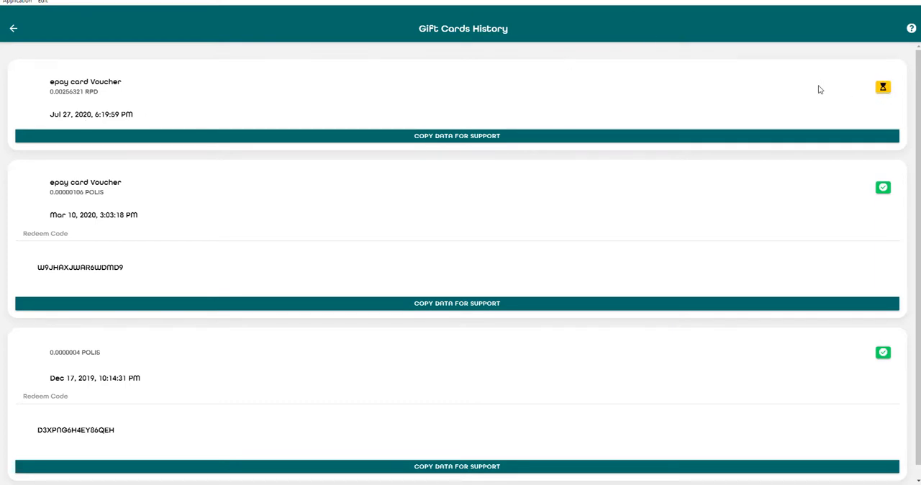
mouse_move(394, 109)
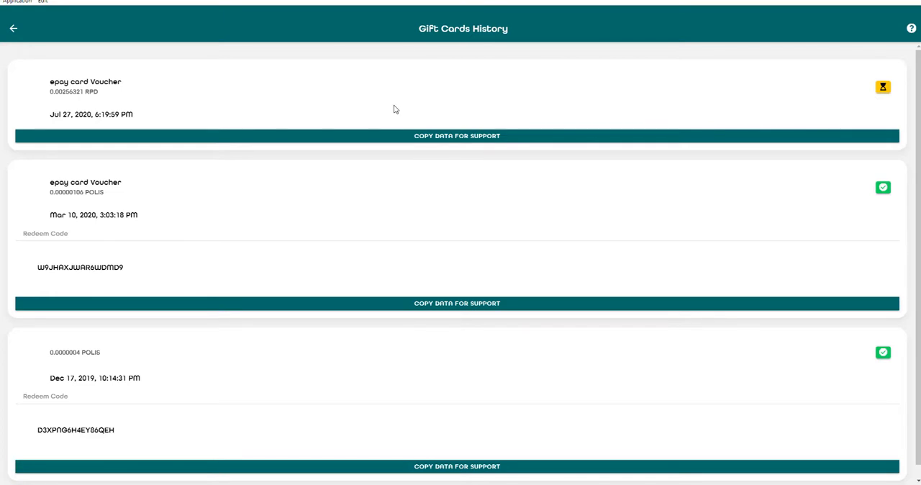
click(883, 87)
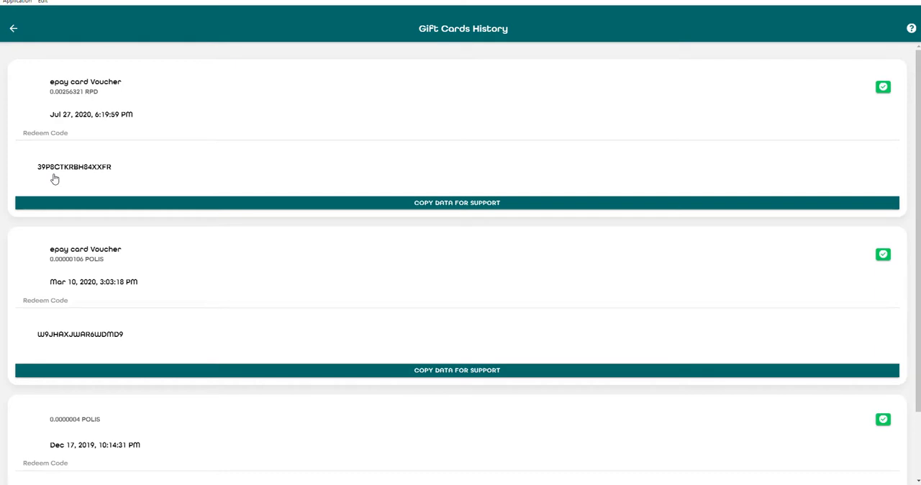
mouse_move(41, 174)
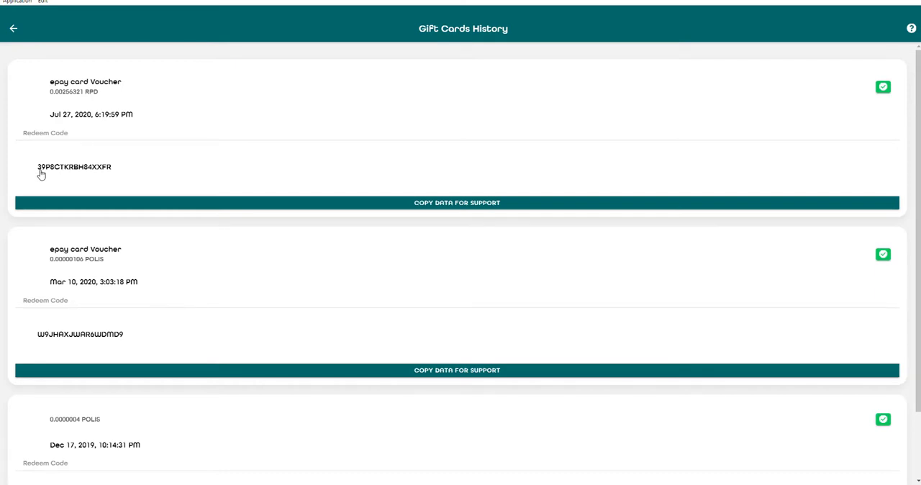
double_click(74, 167)
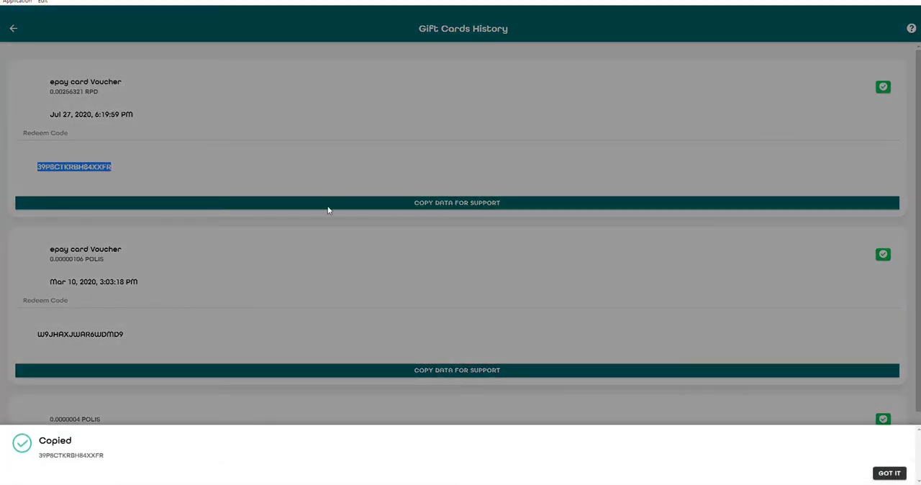
mouse_move(326, 157)
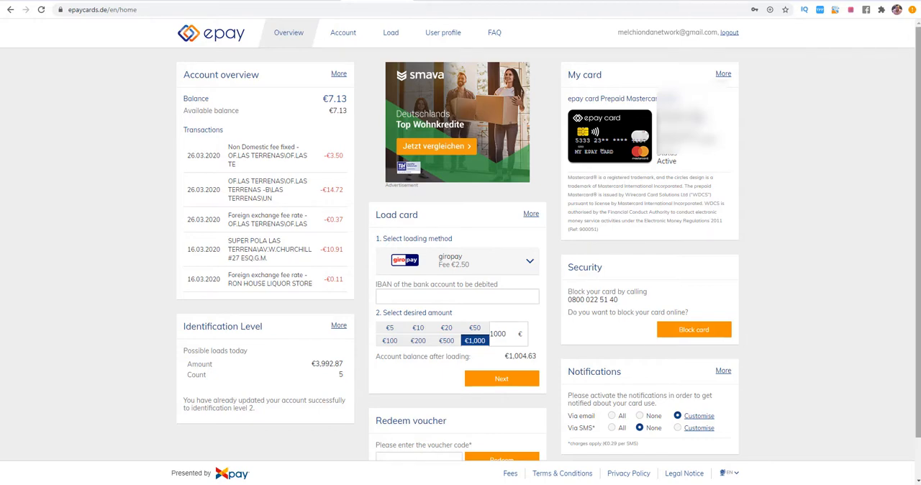
scroll(down, 3)
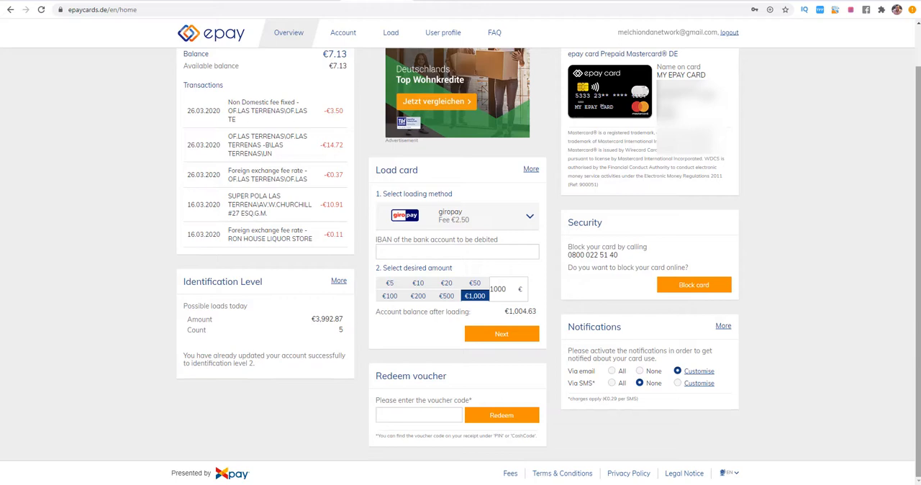
mouse_move(385, 385)
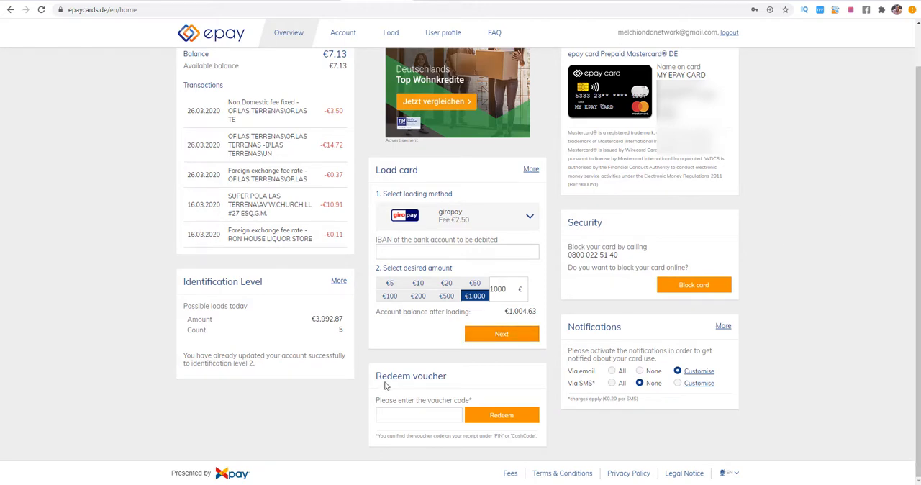
click(418, 414)
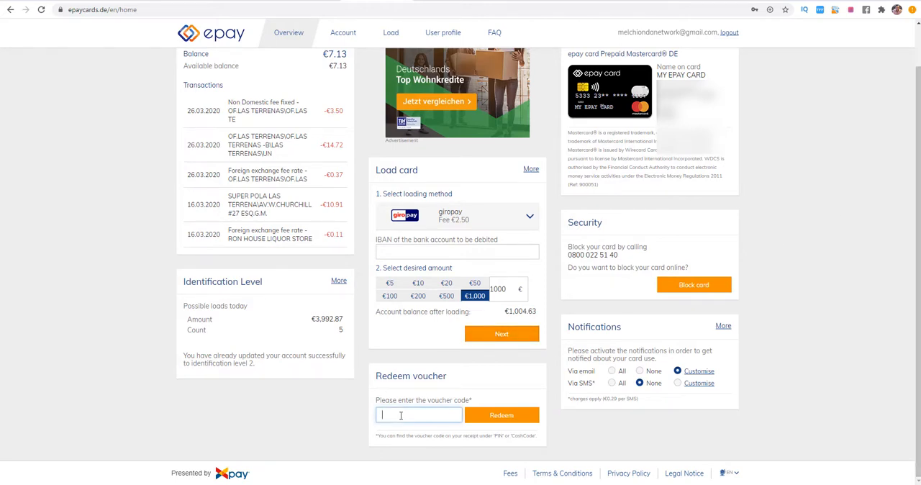
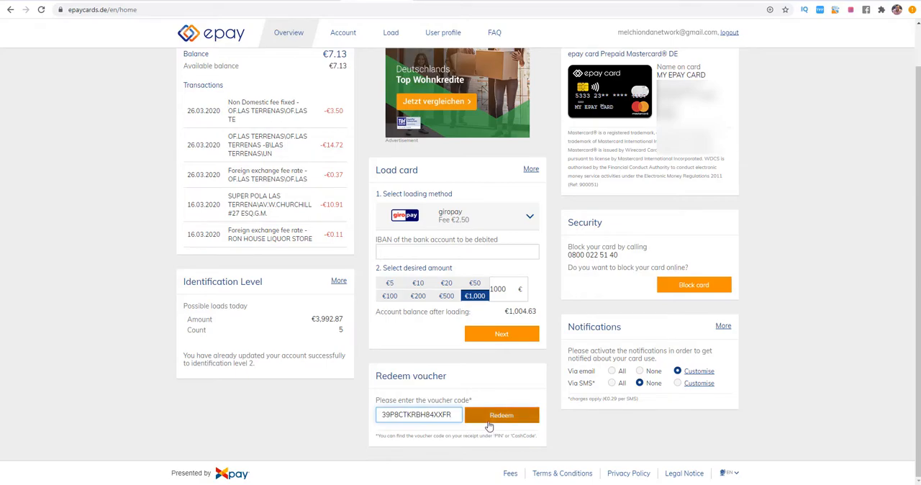
click(501, 415)
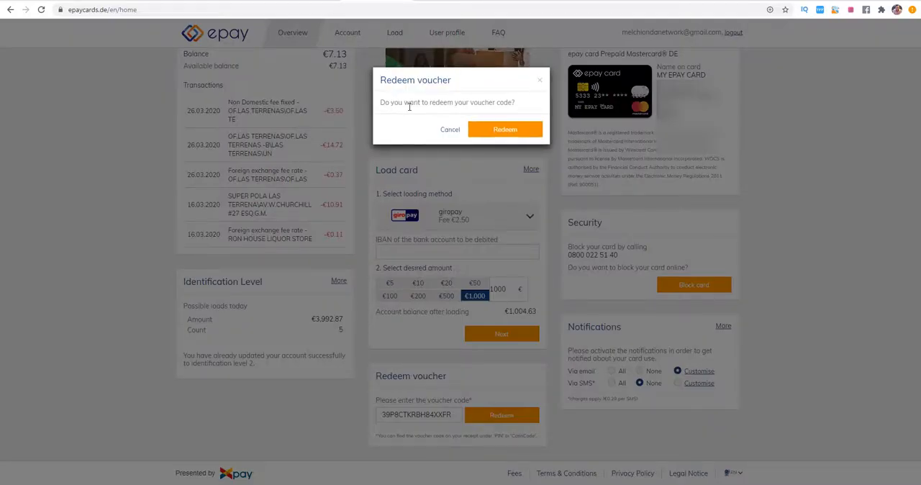
click(449, 130)
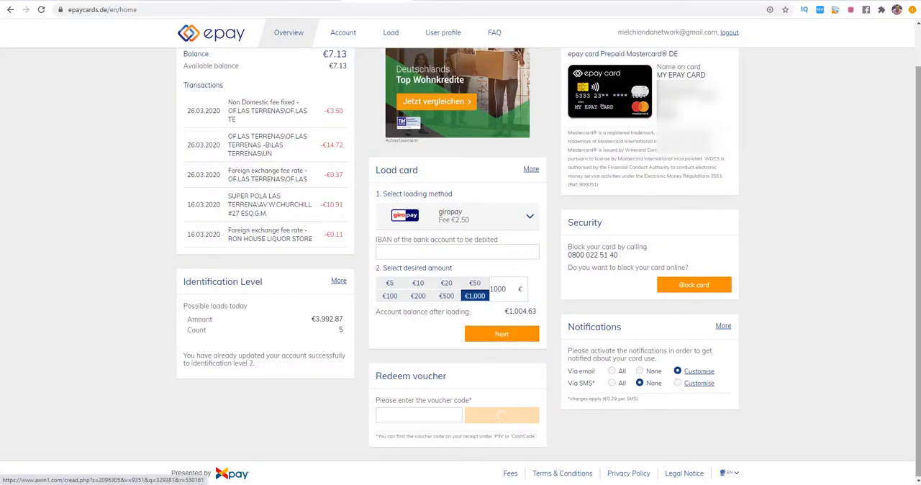
scroll(up, 3)
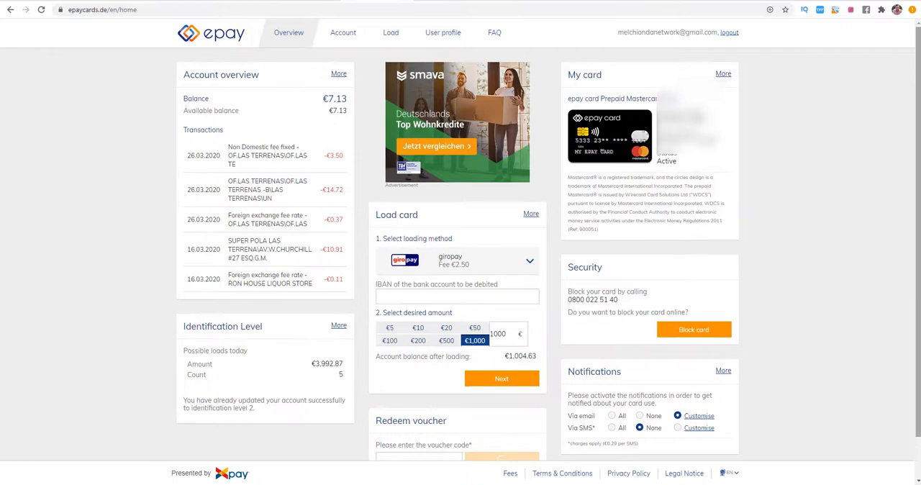
mouse_move(867, 106)
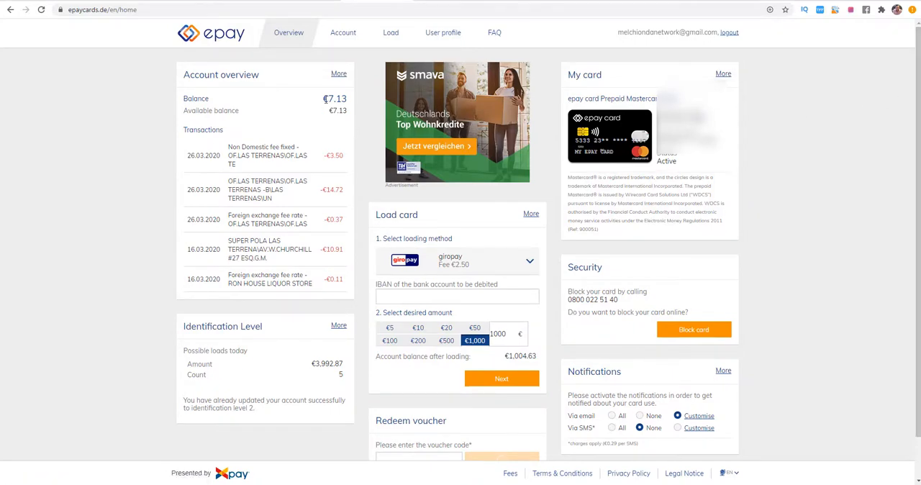
Step: Reload the Overview to see the €32.13 balance and €25.00 cash-voucher load
click(501, 458)
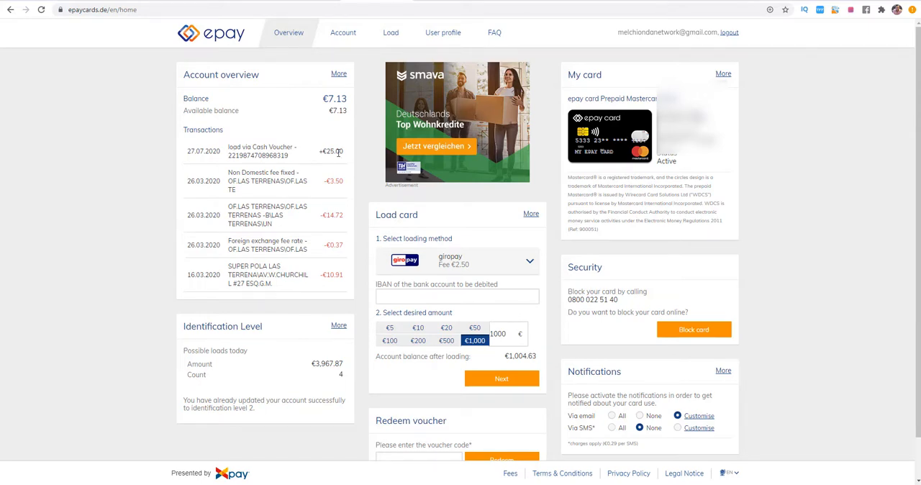
click(42, 9)
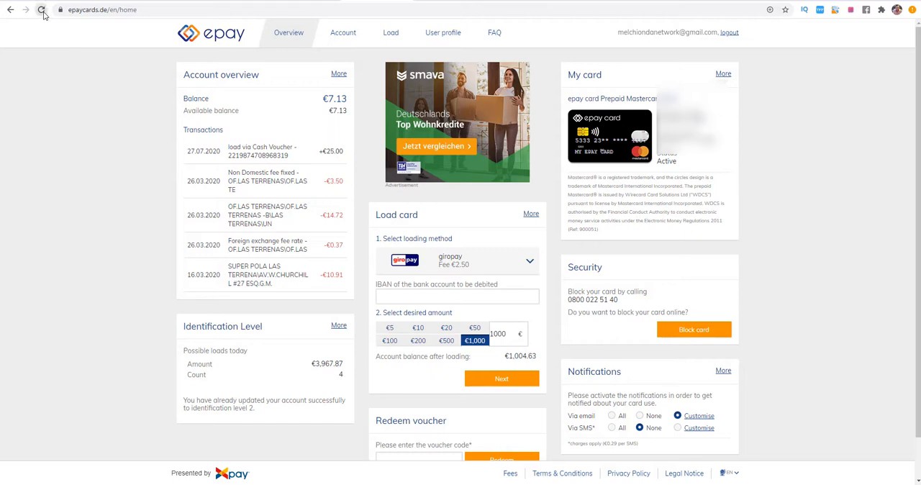
click(43, 9)
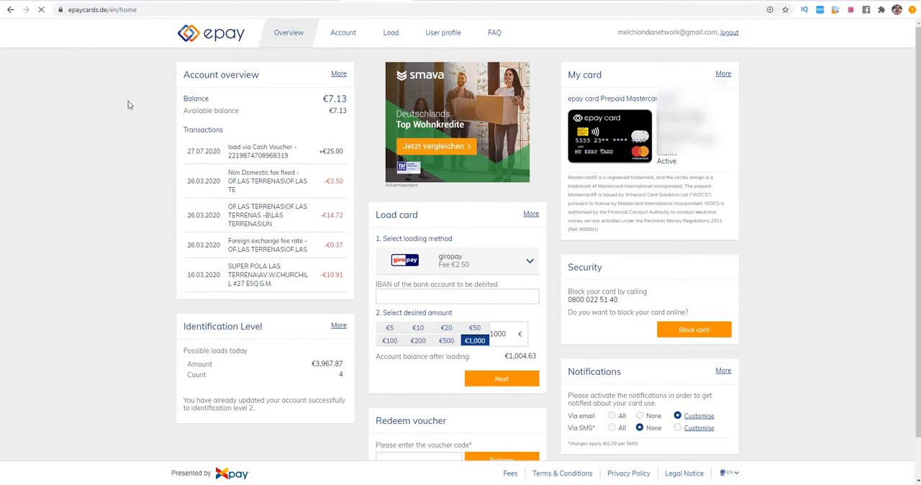
click(501, 378)
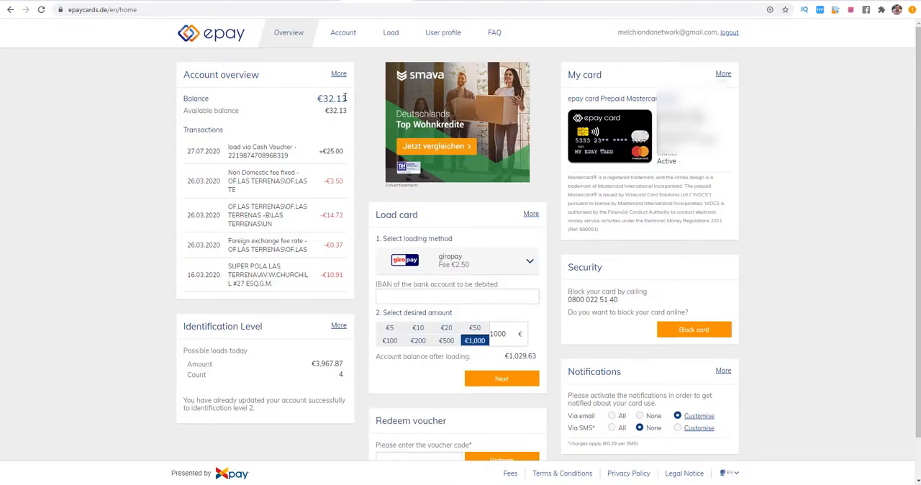
mouse_move(302, 114)
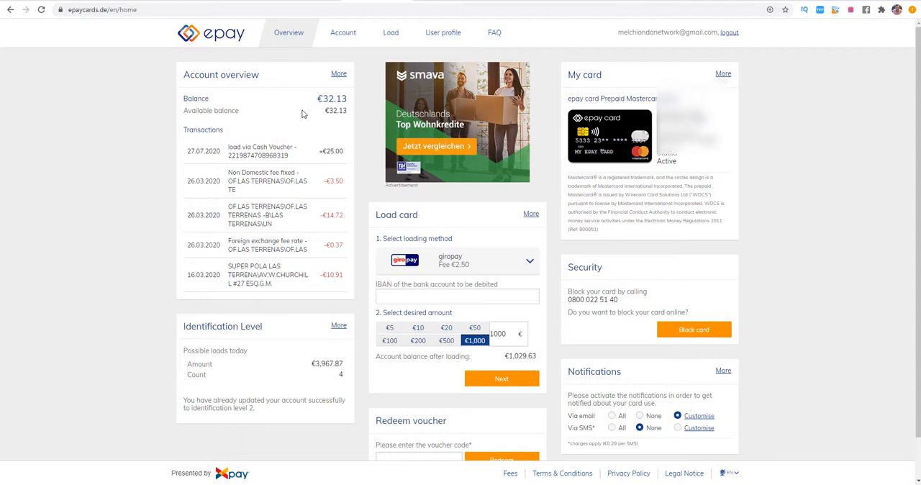
mouse_move(652, 126)
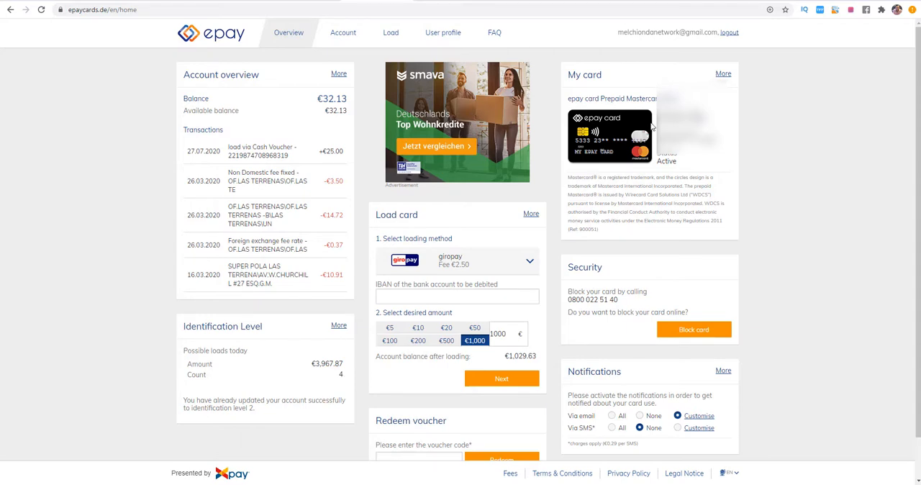
mouse_move(651, 126)
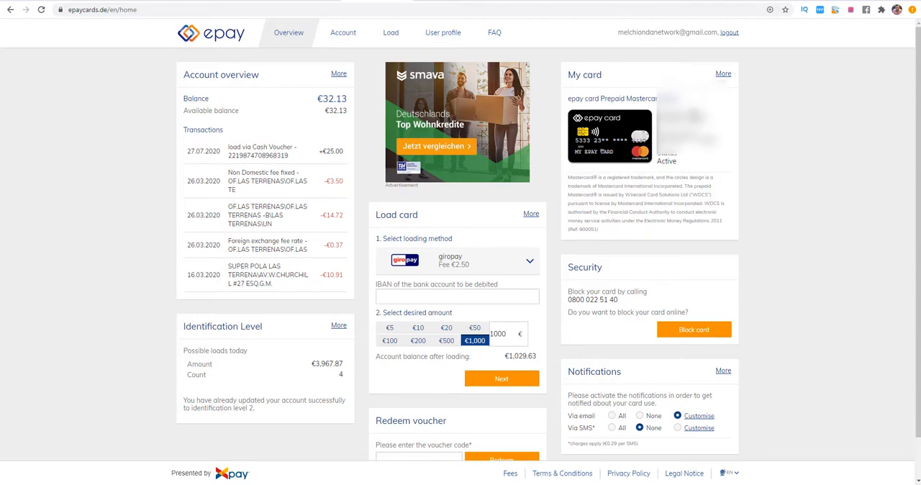
scroll(down, 3)
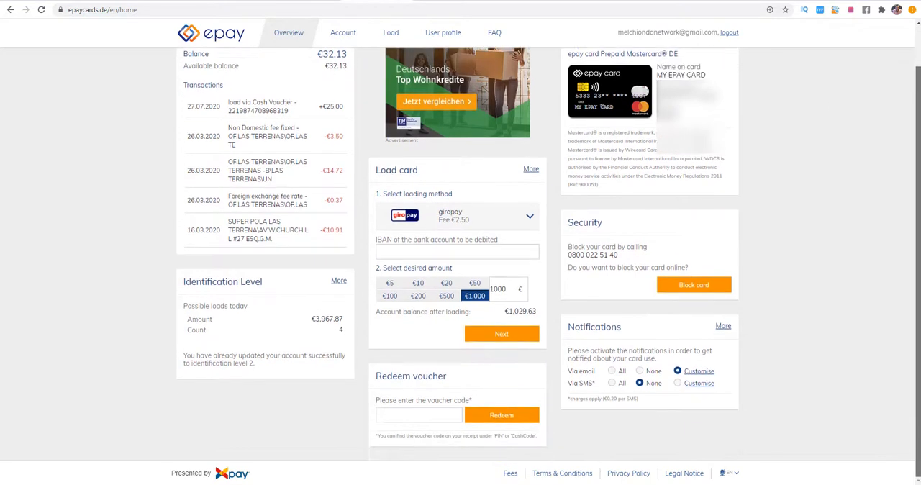
mouse_move(529, 270)
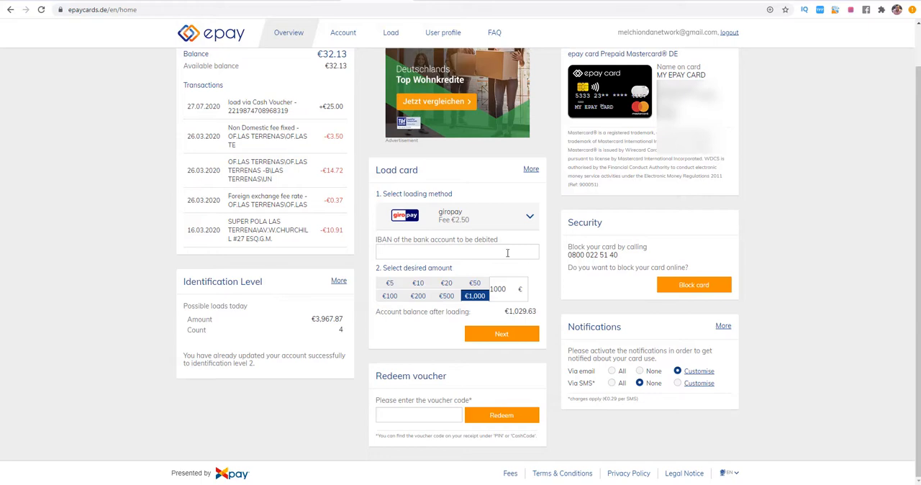
mouse_move(432, 340)
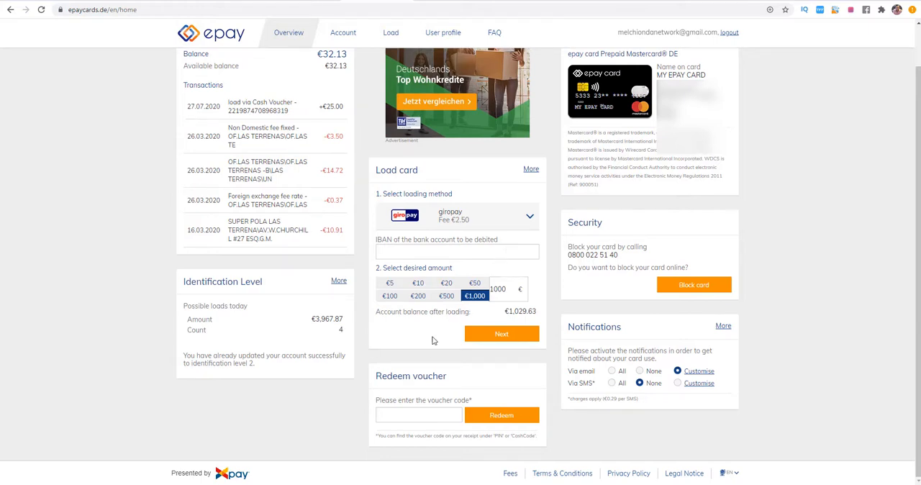
mouse_move(425, 208)
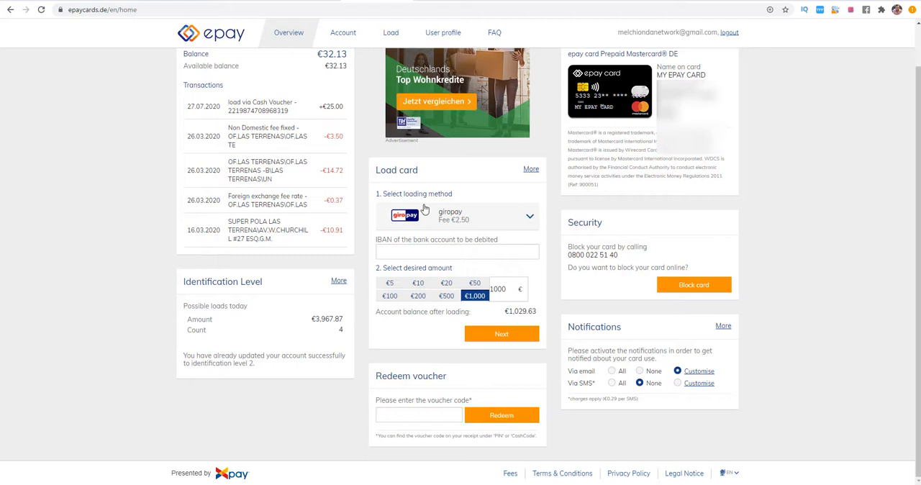
click(529, 215)
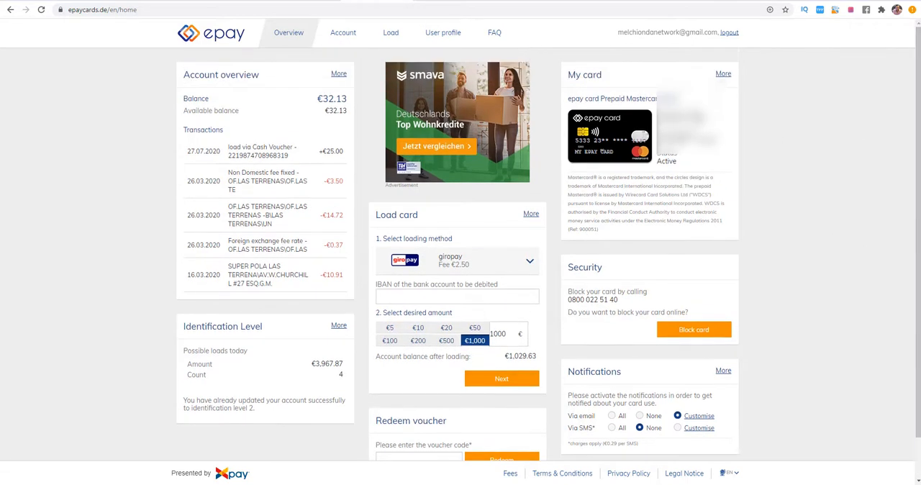
mouse_move(844, 130)
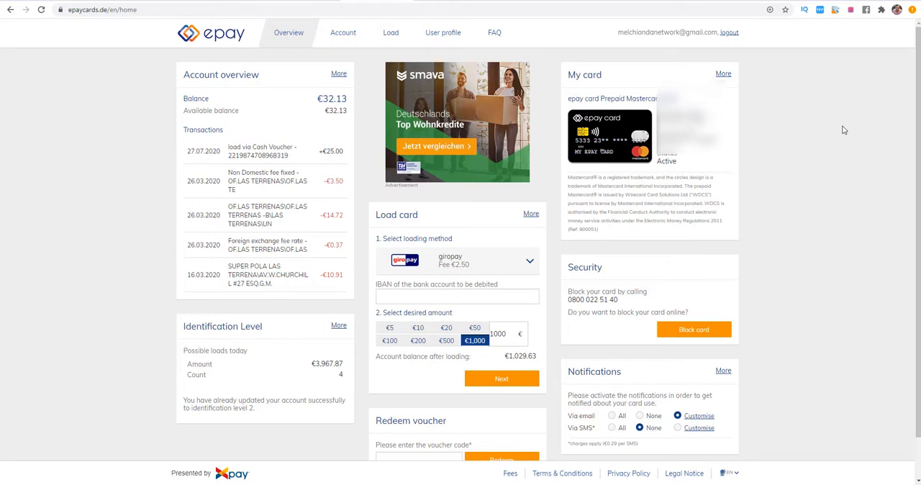
mouse_move(788, 118)
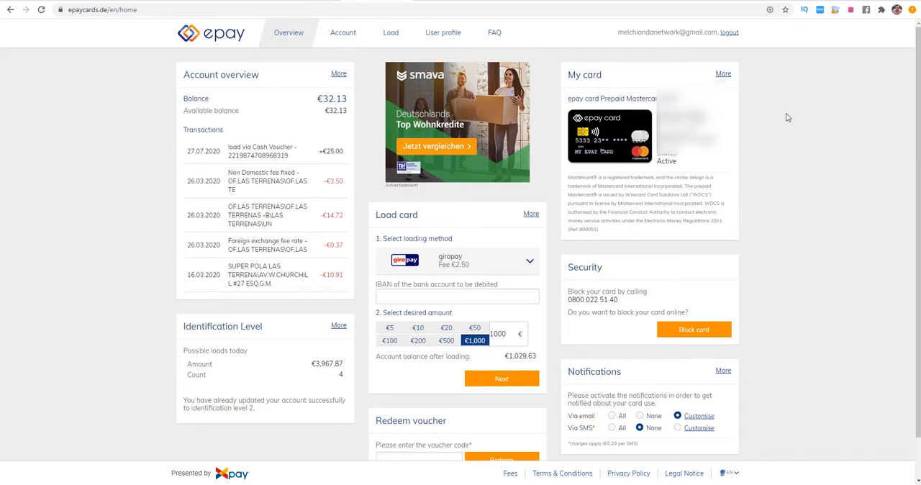
mouse_move(443, 33)
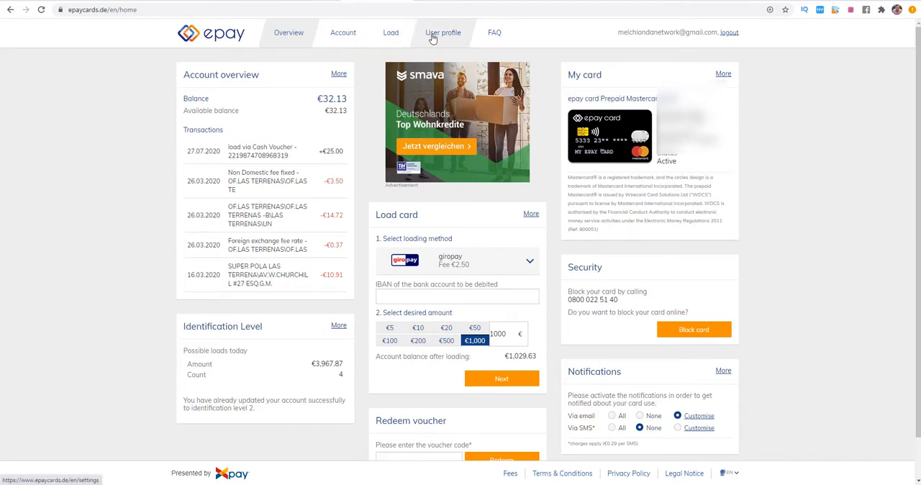
Step: Review the identification-level limits on the epay User profile page
click(443, 33)
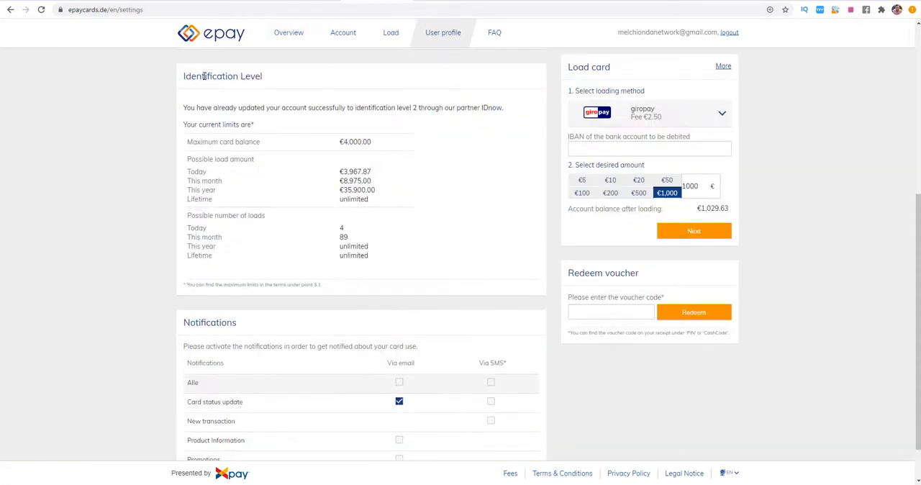
mouse_move(303, 123)
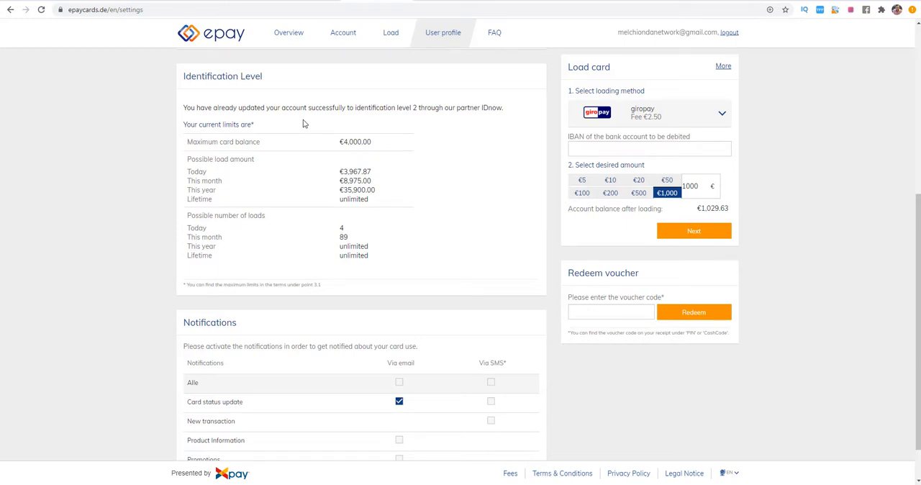
mouse_move(249, 145)
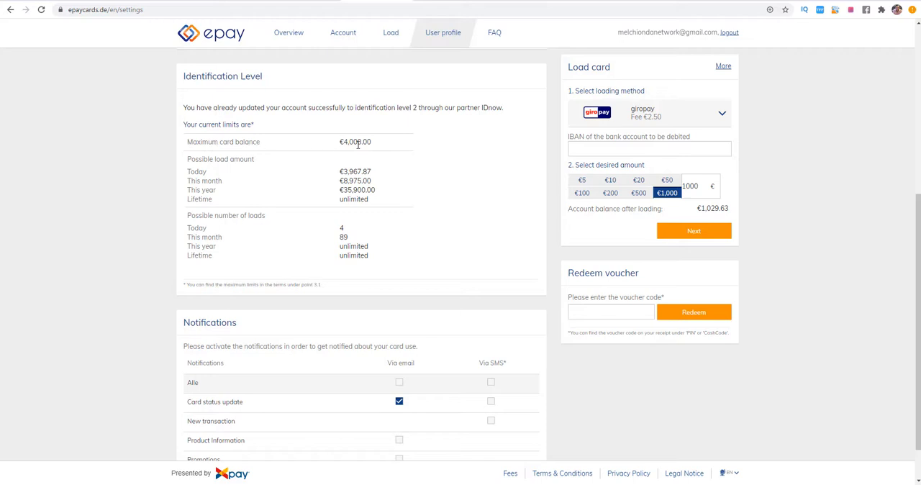
mouse_move(200, 196)
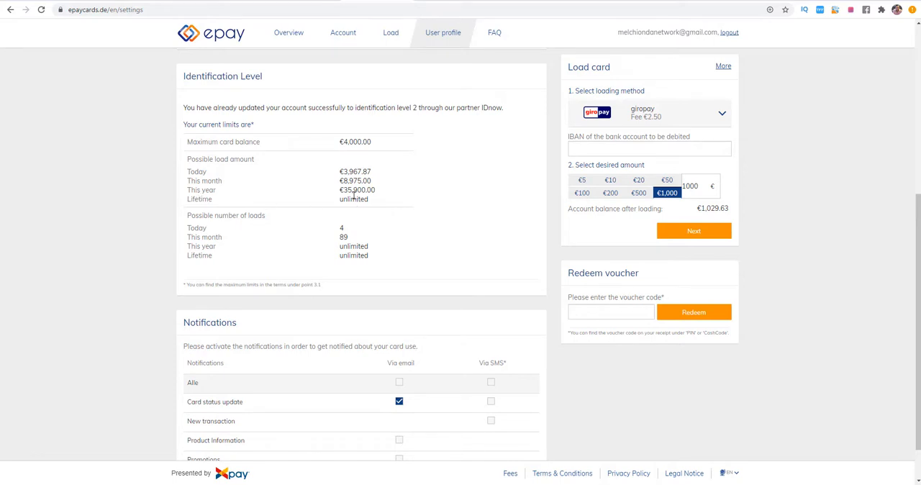
mouse_move(380, 197)
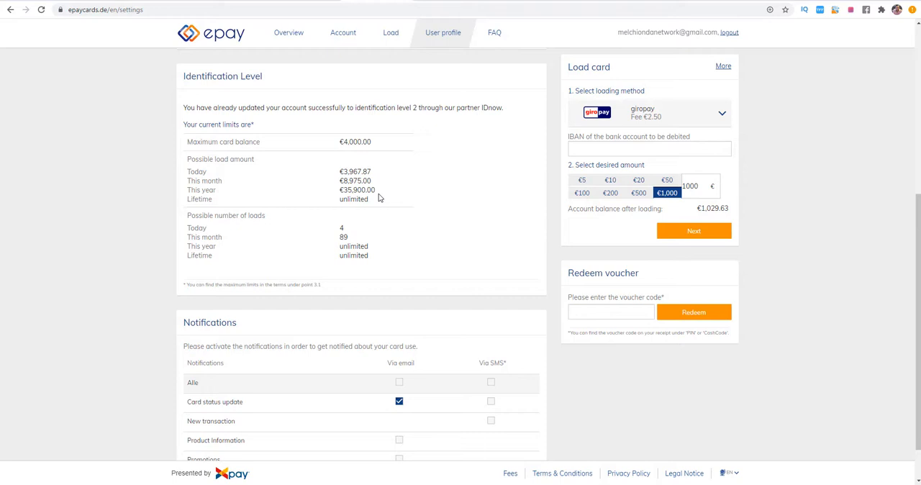
mouse_move(374, 167)
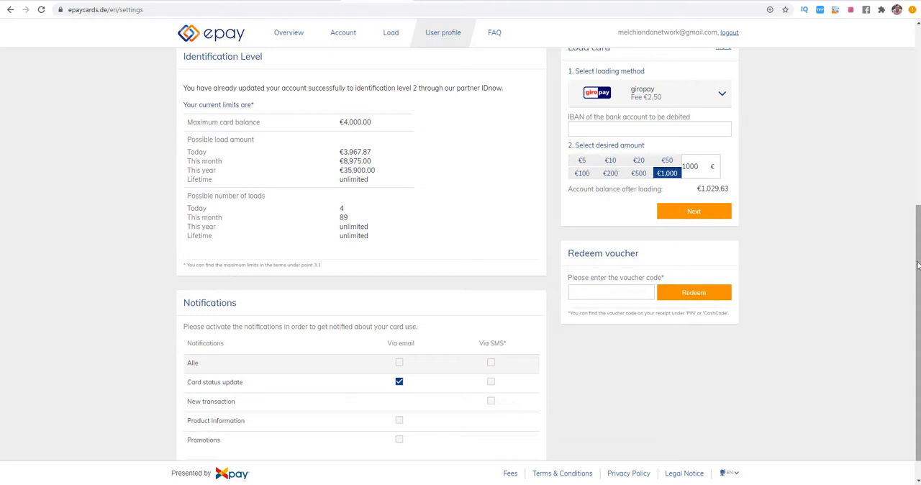
scroll(down, 3)
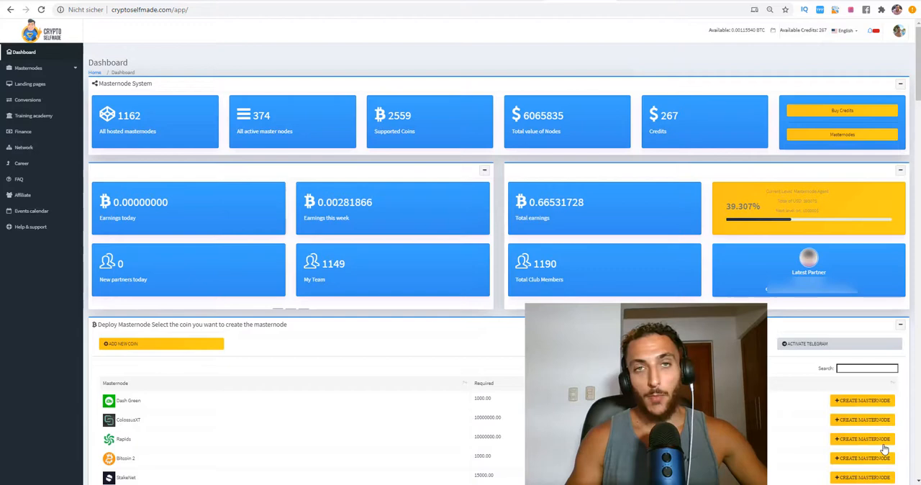
mouse_move(697, 276)
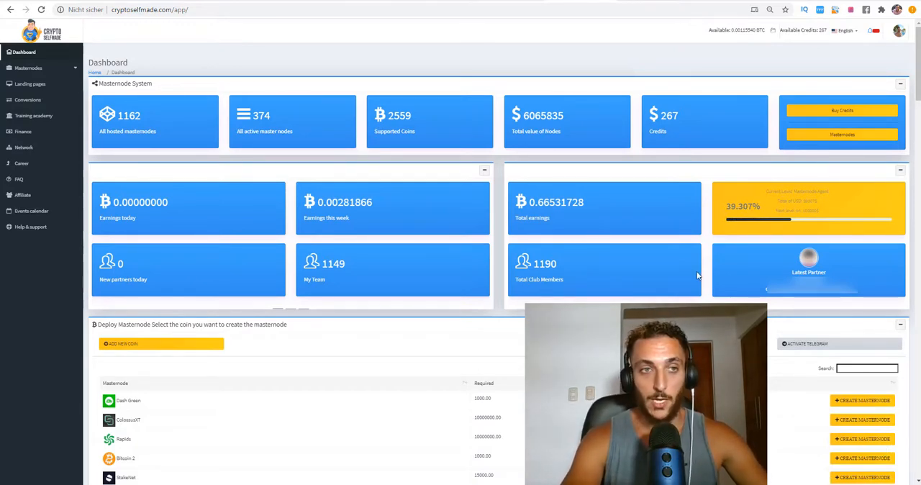
mouse_move(507, 38)
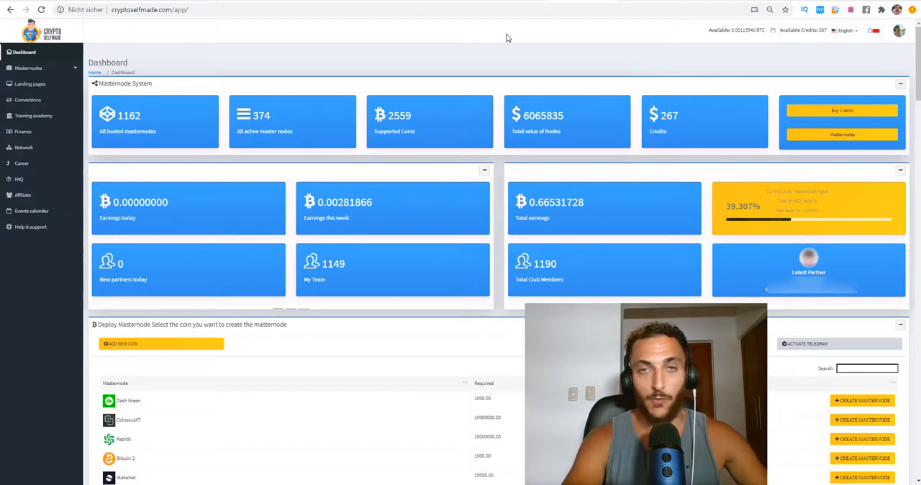